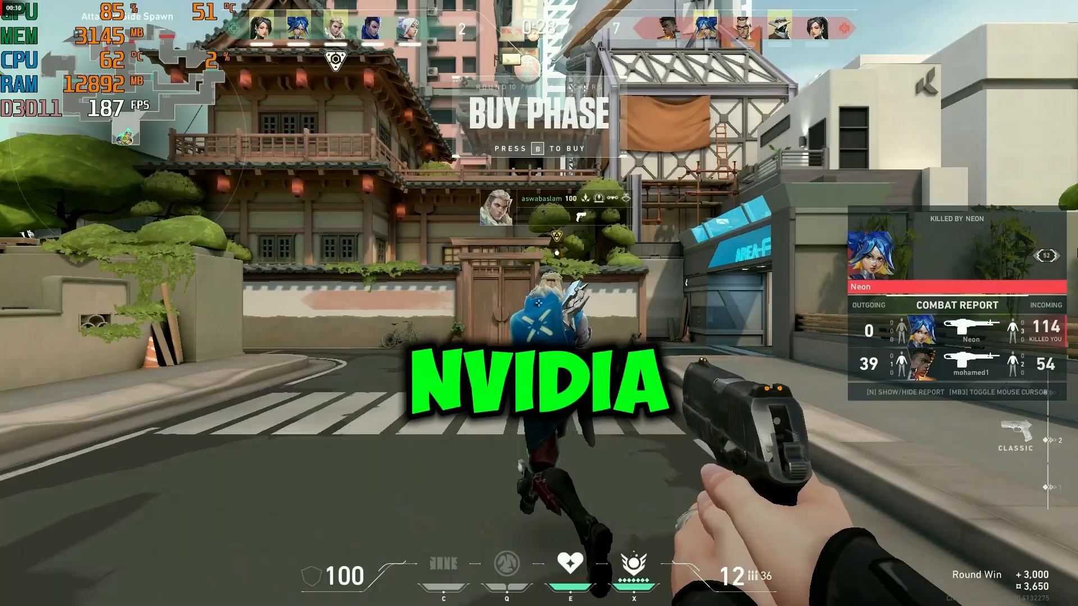
Step: Buy the Bandit sidearm from Valorant's buy menu, then close the menu
{"action": "key", "text": "b"}
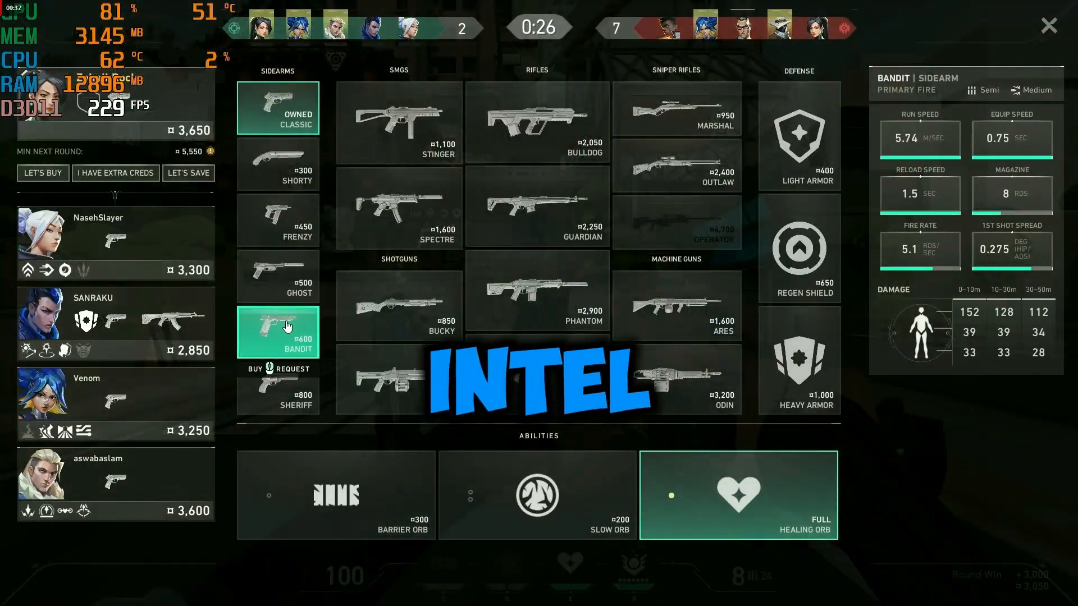
{"action": "left_click", "coordinate": [398, 208]}
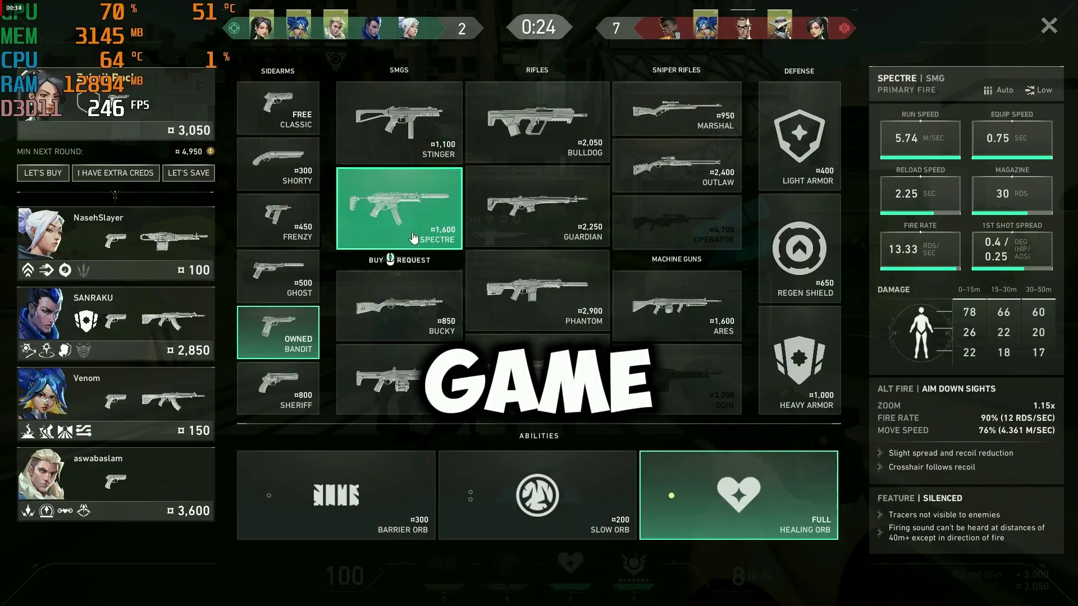
{"action": "key", "text": "escape"}
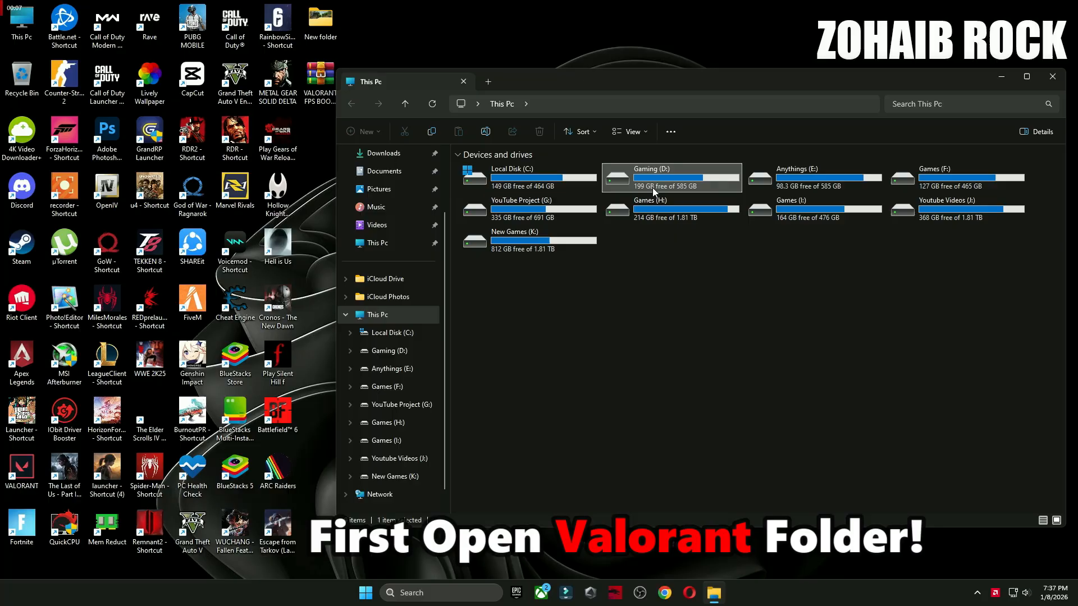
Step: Browse from the Gaming (D:) drive into VALORANT's Win64 binaries folder
{"action": "double_click", "coordinate": [650, 176]}
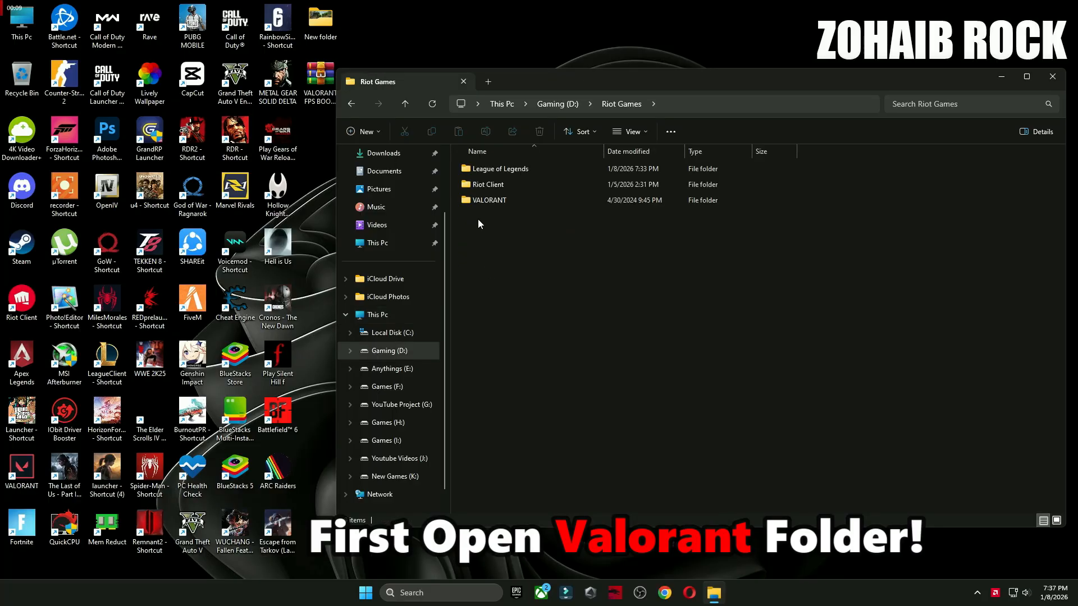
{"action": "double_click", "coordinate": [488, 200]}
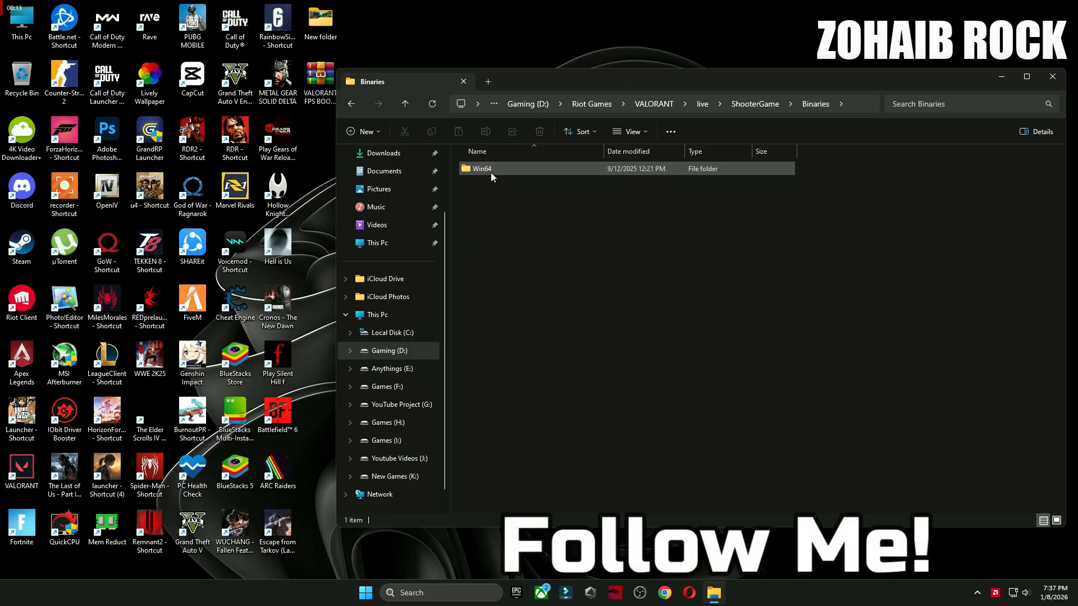
{"action": "double_click", "coordinate": [480, 168]}
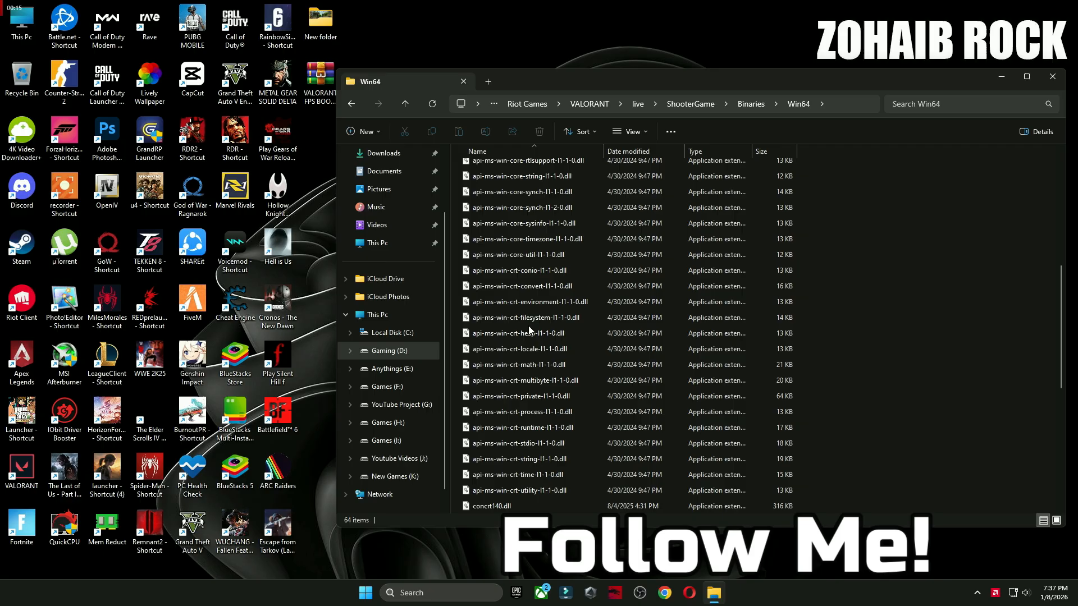
Step: Clear all compatibility options on VALORANT-Win64-Shipping, confirm, and close File Explorer
{"action": "right_click", "coordinate": [502, 428]}
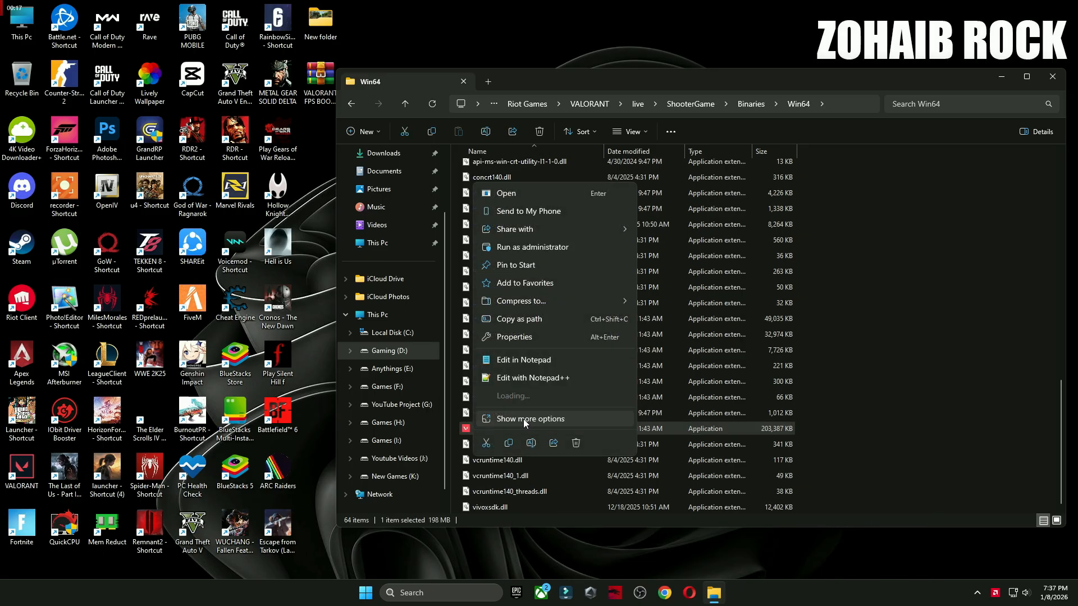
{"action": "left_click", "coordinate": [512, 336]}
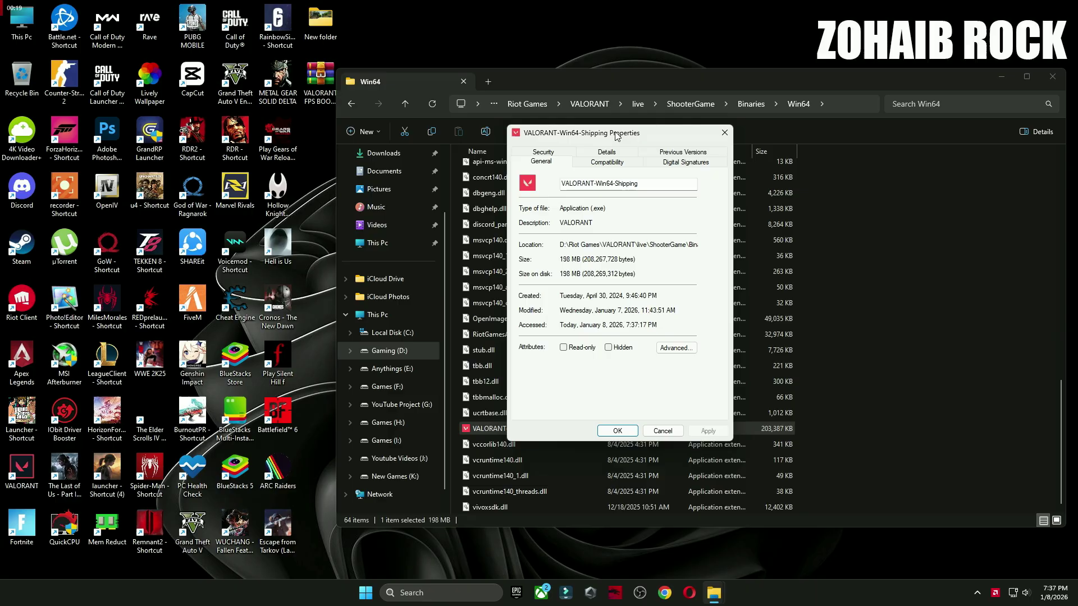
{"action": "left_click", "coordinate": [607, 163]}
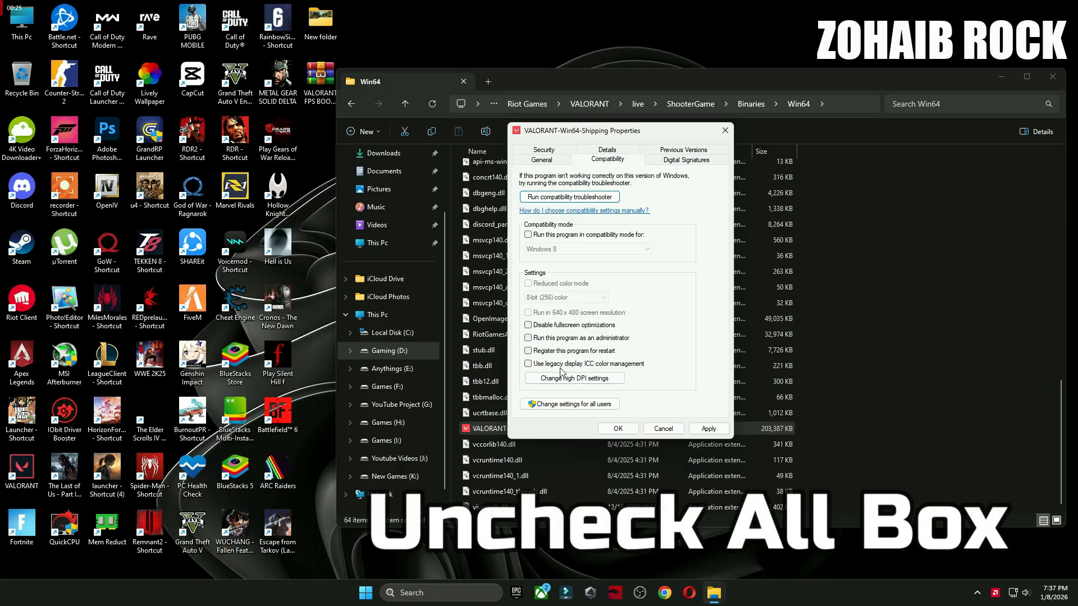
{"action": "left_click", "coordinate": [573, 377]}
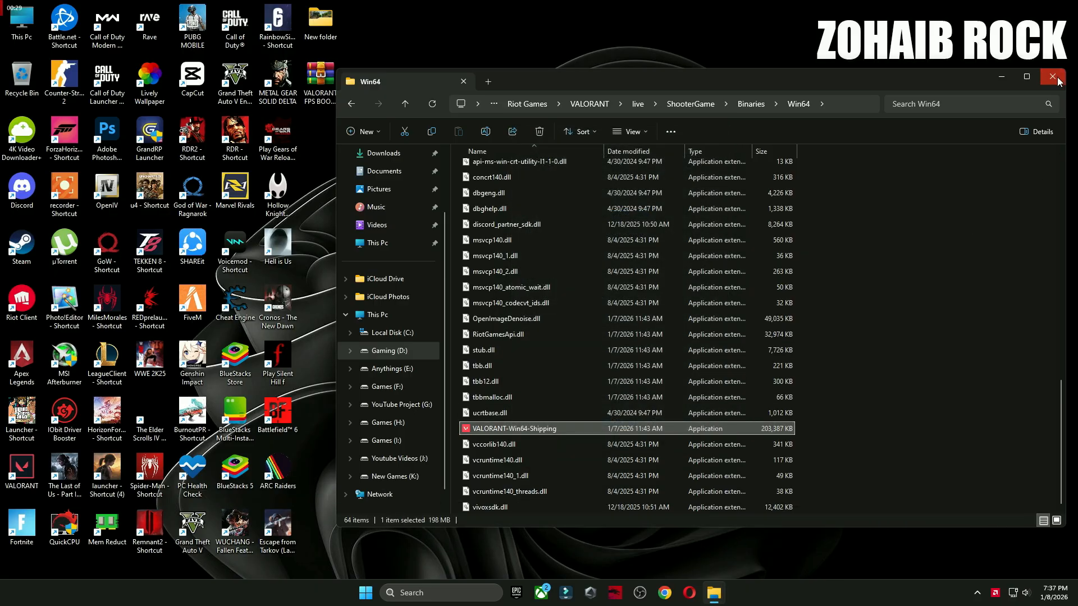
{"action": "left_click", "coordinate": [1056, 76]}
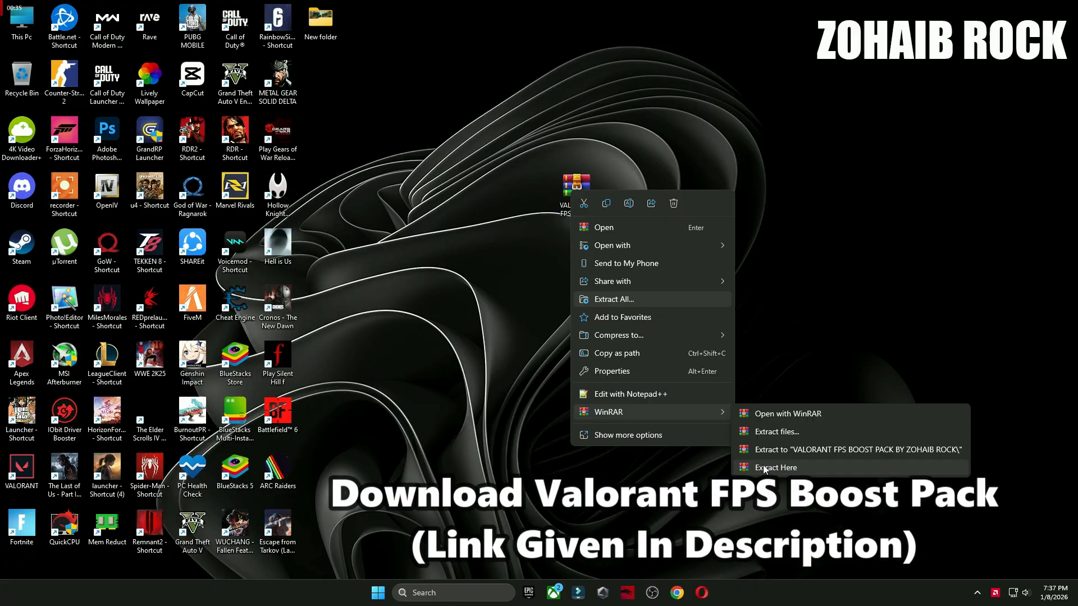
Step: Extract the FPS boost pack archive onto the desktop and open the extracted folder
{"action": "left_click", "coordinate": [776, 467]}
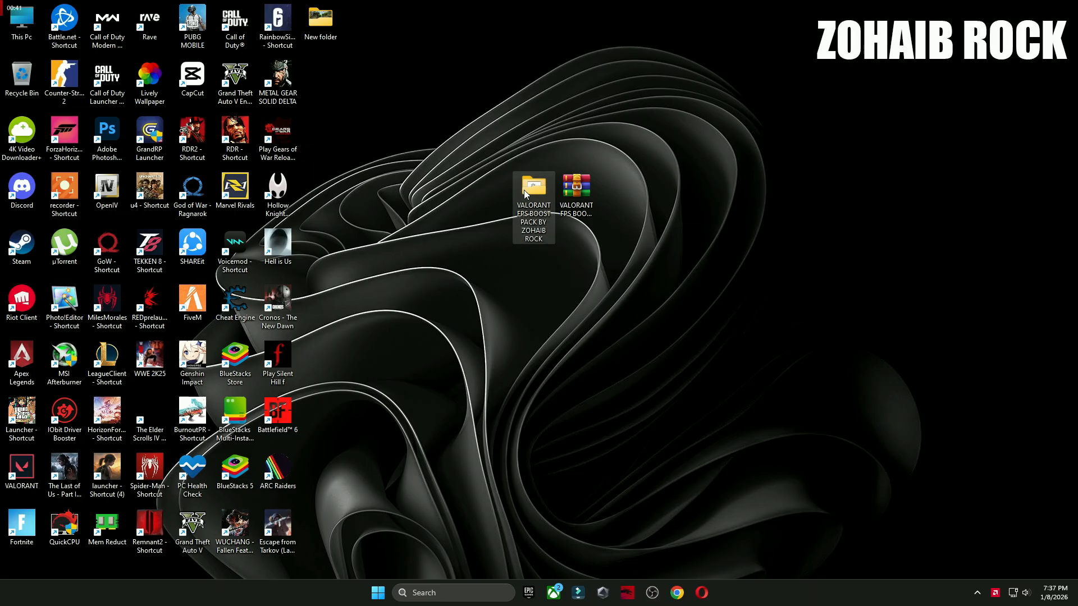
{"action": "double_click", "coordinate": [533, 183]}
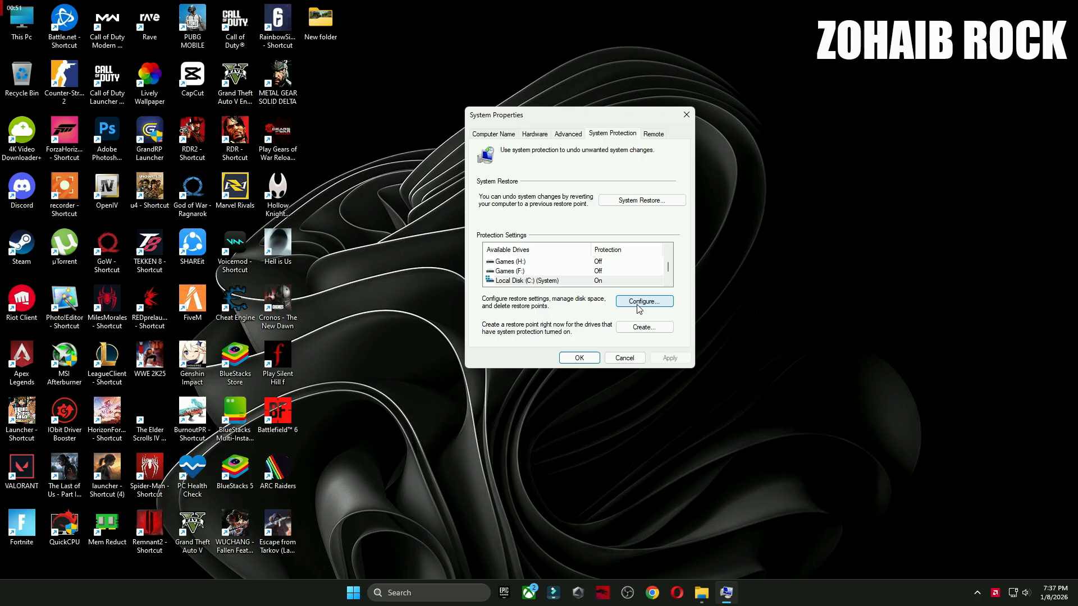
Step: Create a restore point named 'backup' and dismiss the success message
{"action": "left_click", "coordinate": [643, 301]}
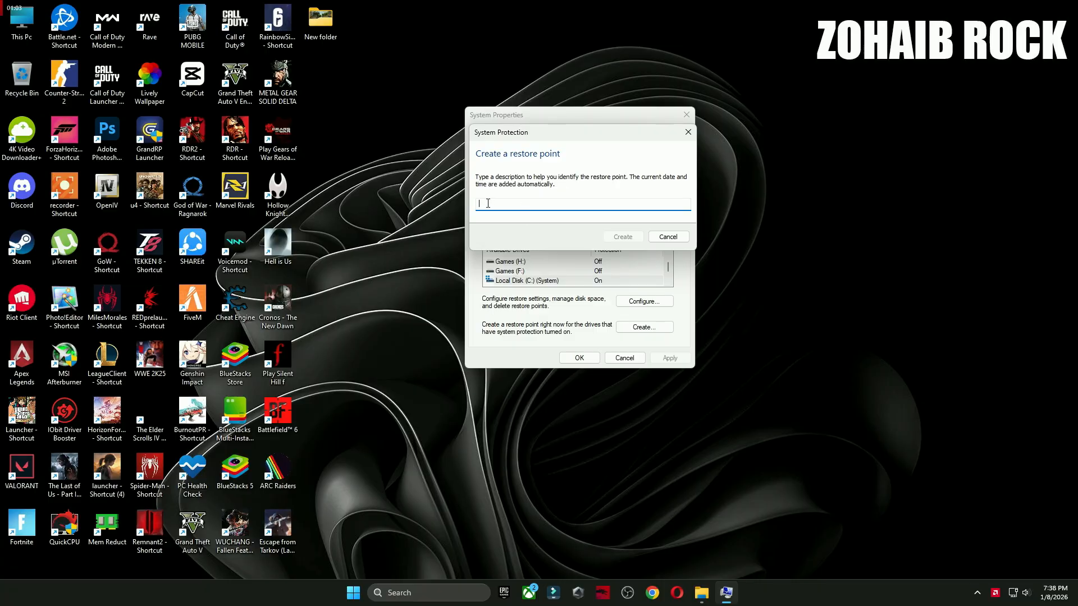
{"action": "type", "text": "backup"}
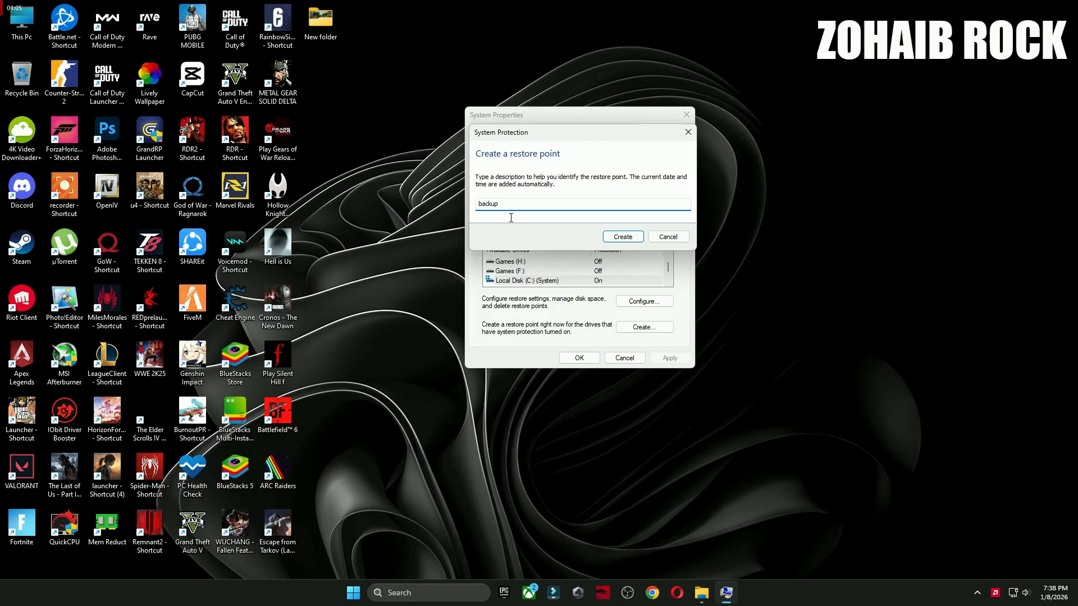
{"action": "left_click", "coordinate": [622, 236]}
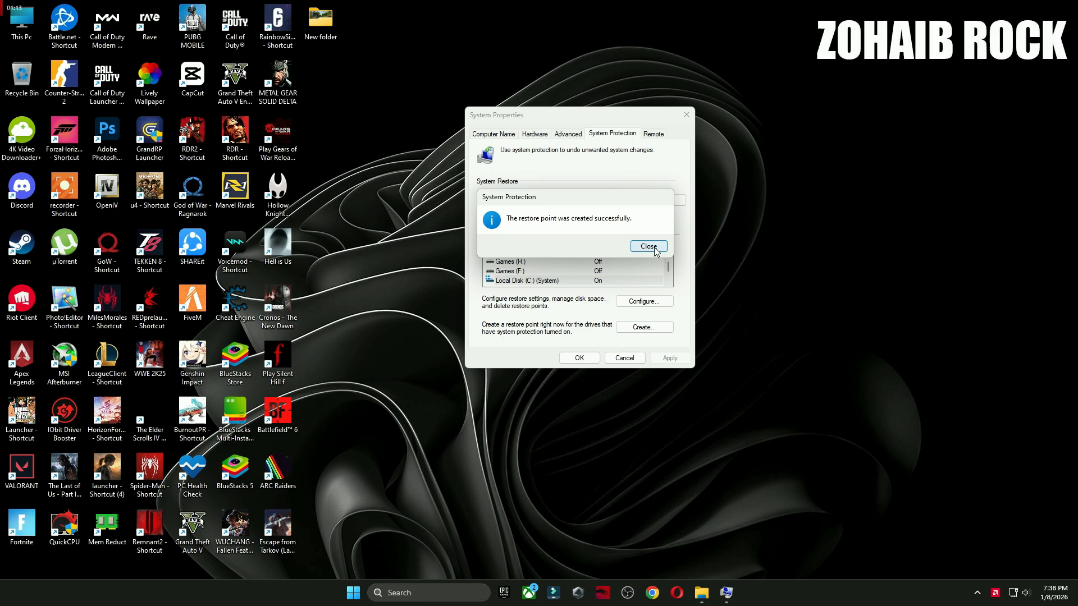
{"action": "left_click", "coordinate": [647, 247]}
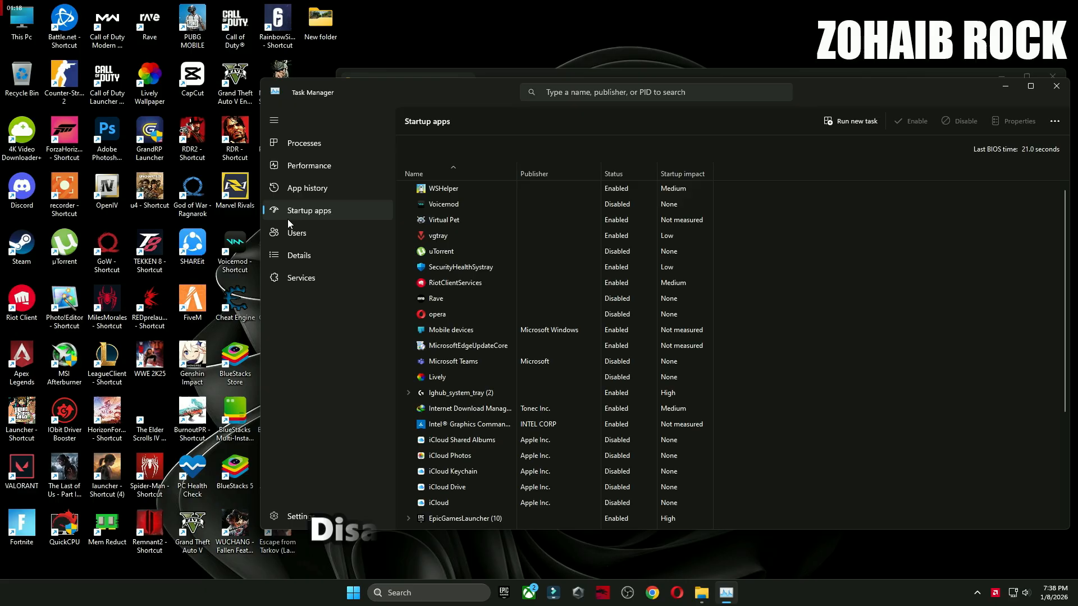
{"action": "scroll", "scroll_direction": "down", "scroll_amount": 3}
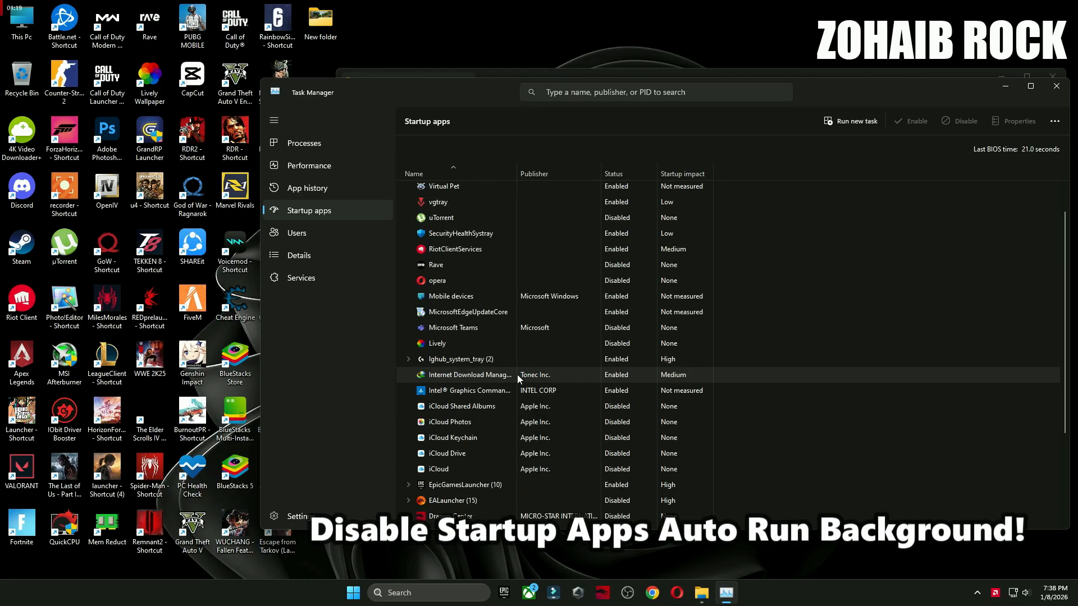
{"action": "scroll", "scroll_direction": "up", "scroll_amount": 3}
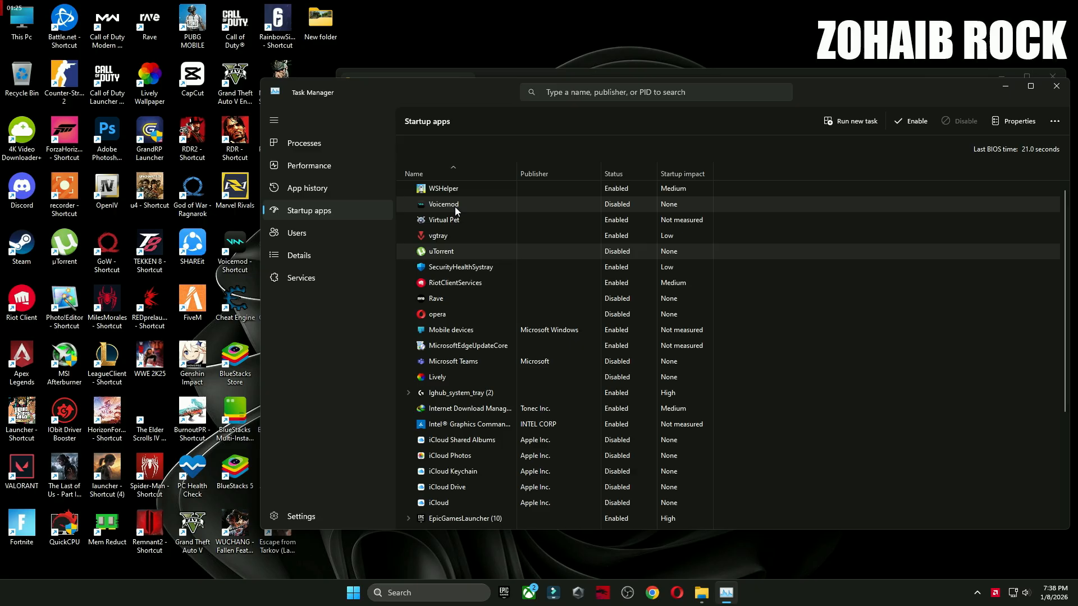
{"action": "mouse_move", "coordinate": [546, 241]}
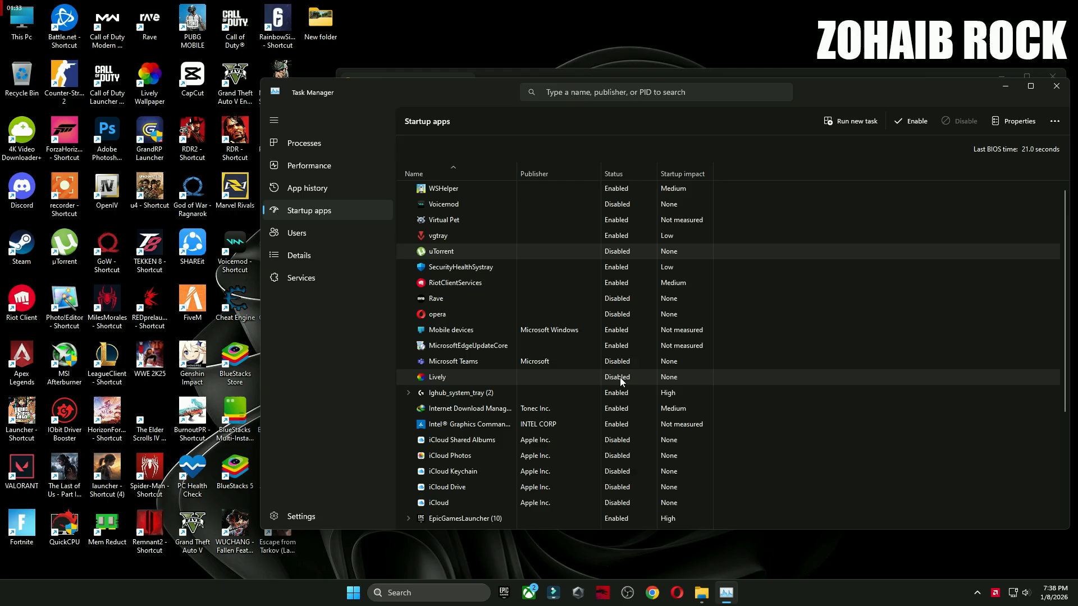
{"action": "scroll", "scroll_direction": "down", "scroll_amount": 3}
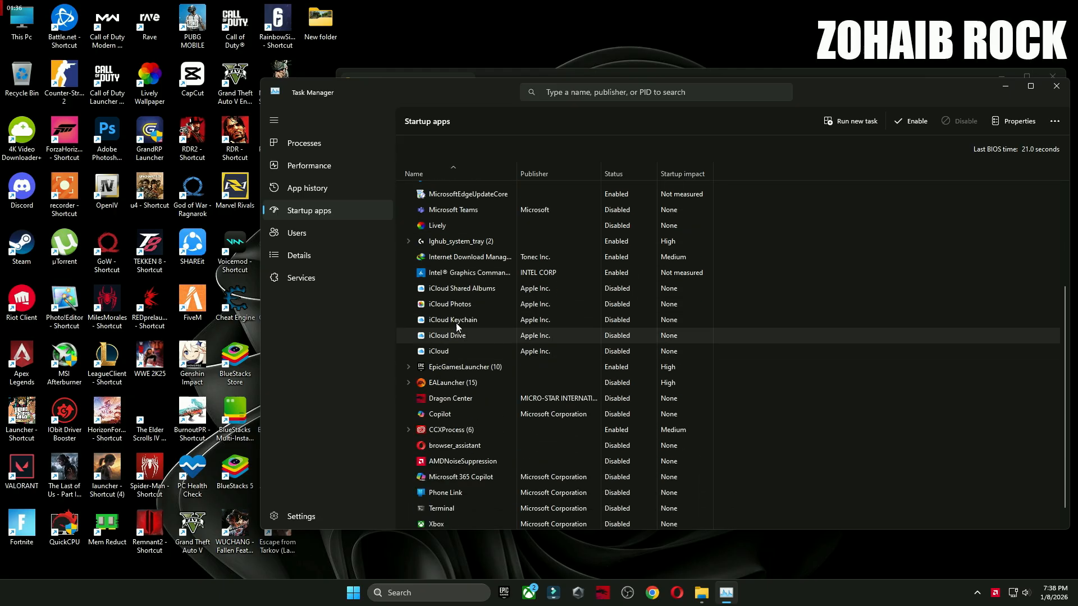
{"action": "mouse_move", "coordinate": [616, 304]}
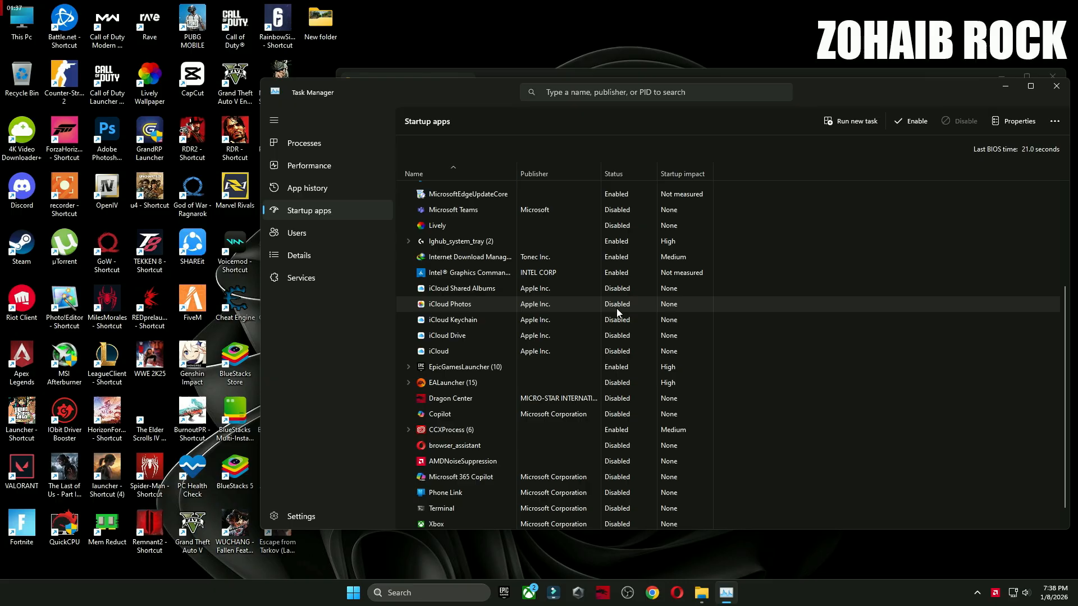
{"action": "scroll", "scroll_direction": "down", "scroll_amount": 3}
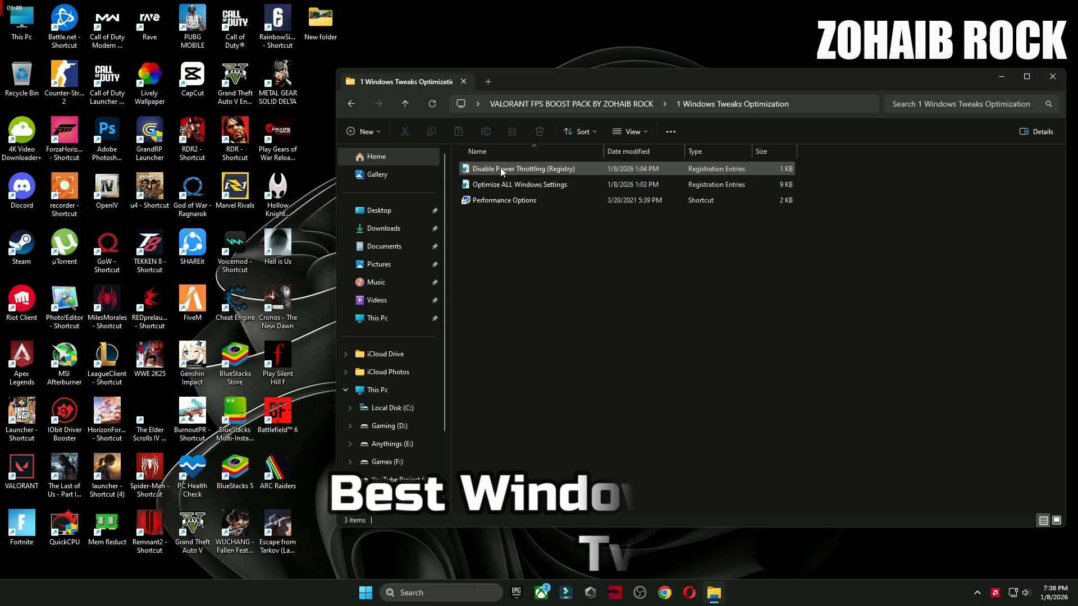
Step: Apply the Disable Power Throttling and Optimize ALL Windows Settings registry tweaks
{"action": "double_click", "coordinate": [524, 169]}
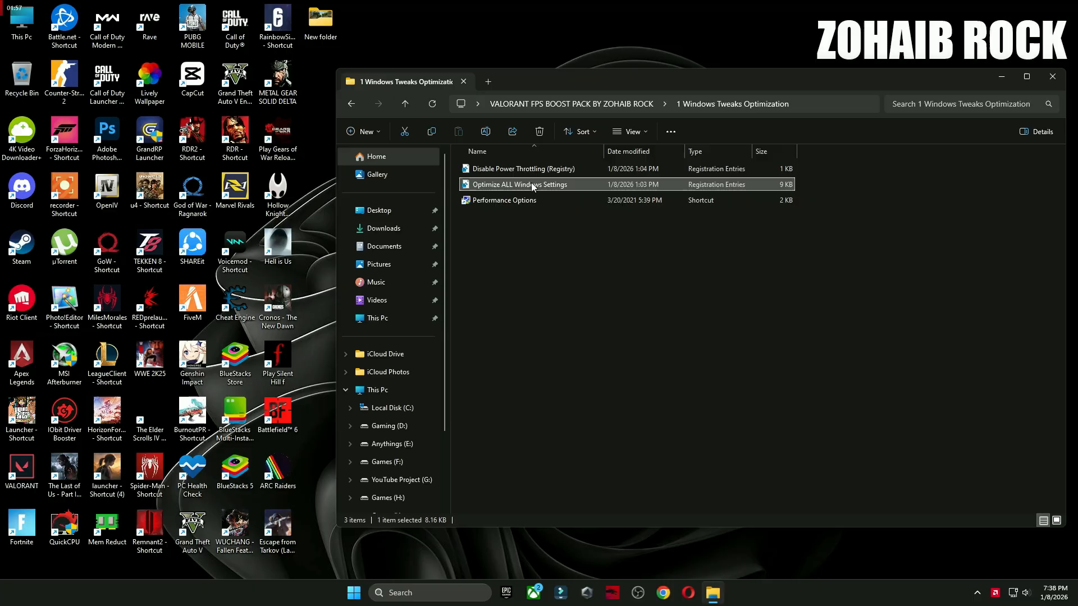
{"action": "double_click", "coordinate": [521, 169]}
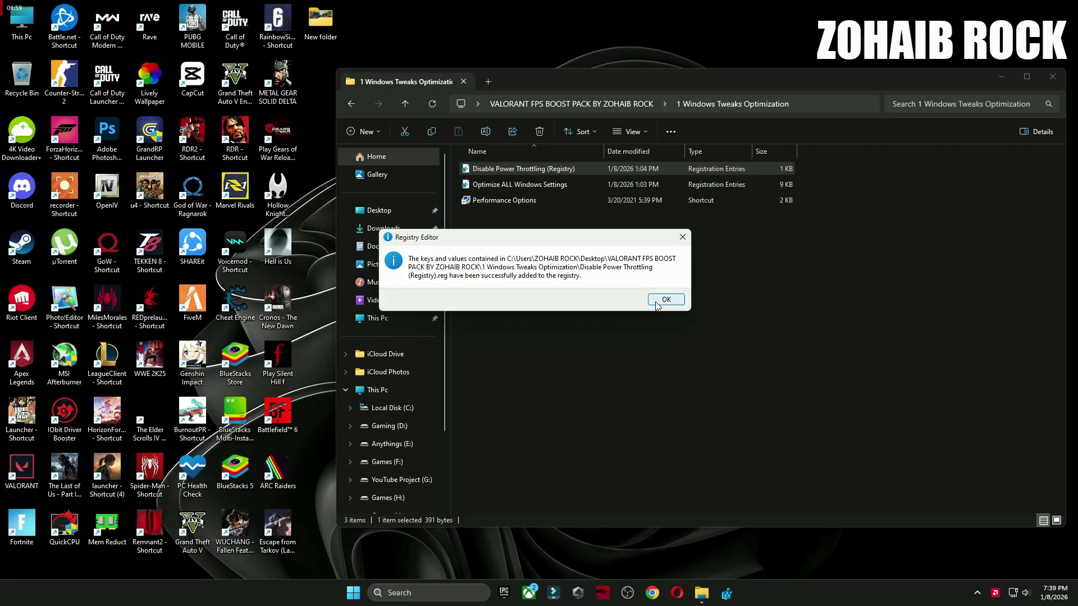
{"action": "left_click", "coordinate": [665, 299]}
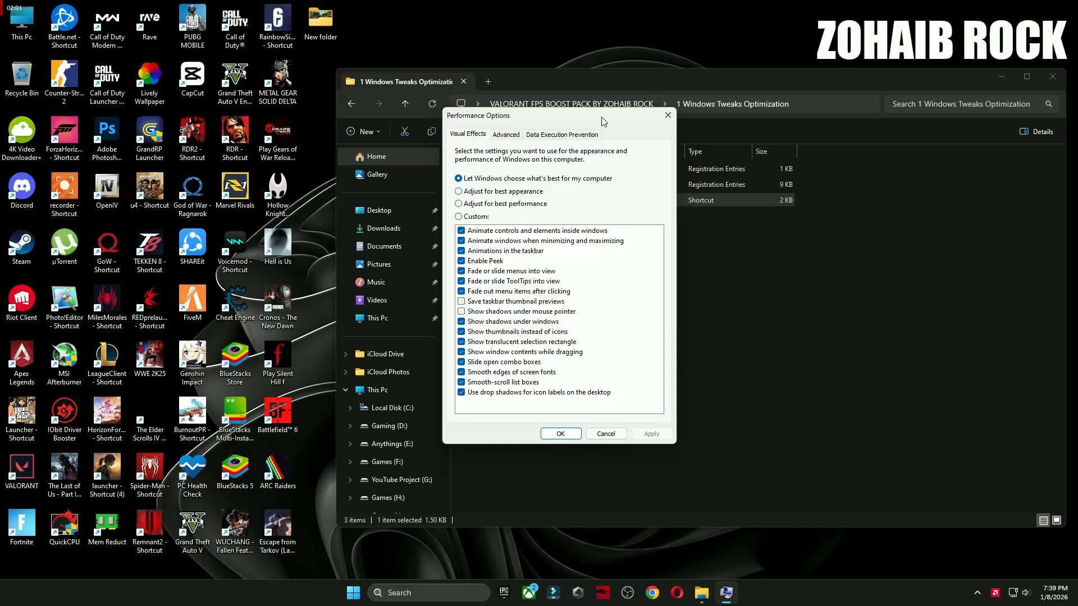
Step: Adjust the visual effects in Performance Options and confirm with OK
{"action": "left_click", "coordinate": [471, 199]}
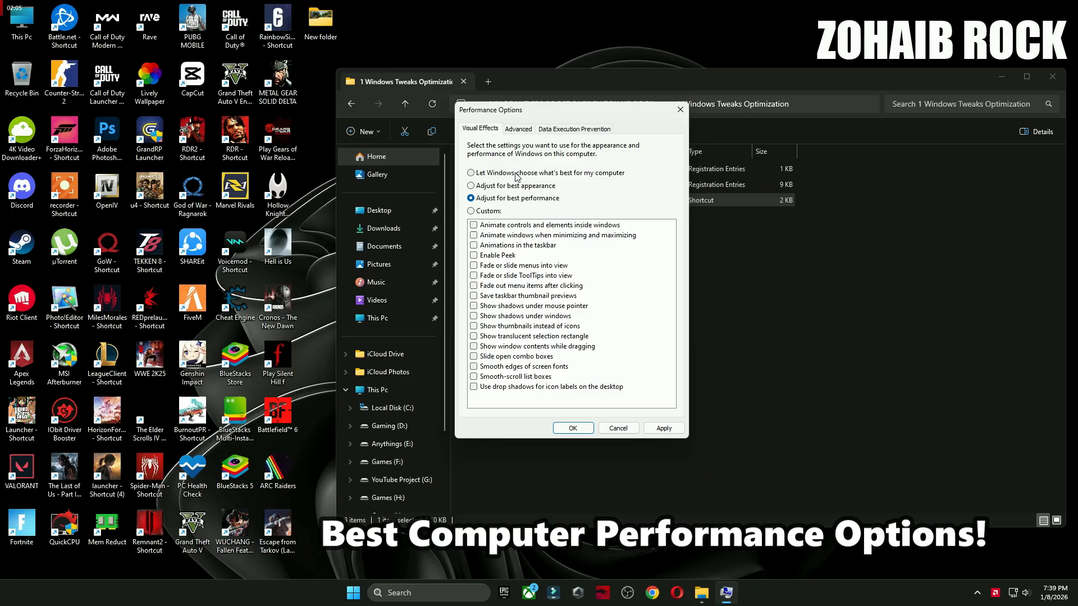
{"action": "left_click", "coordinate": [471, 172]}
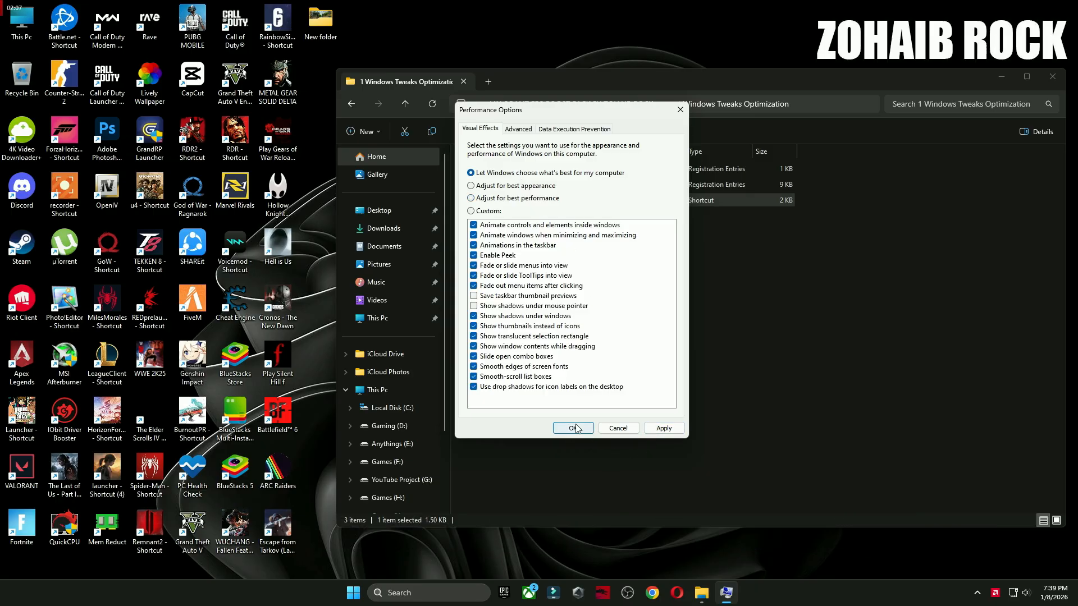
{"action": "left_click", "coordinate": [572, 428]}
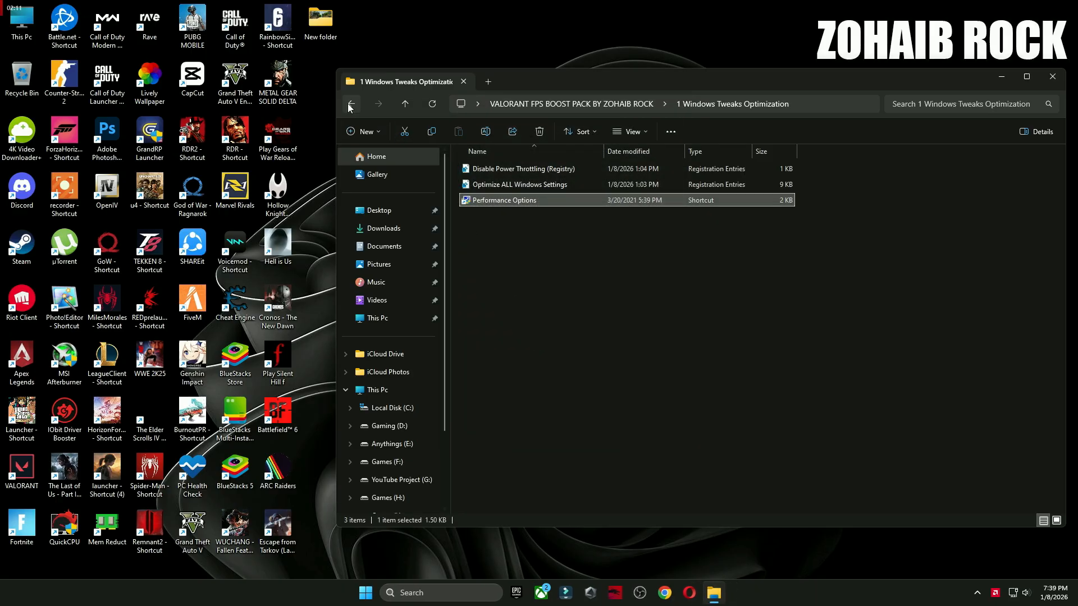
Step: Run the 2 Cleanup folder's Disk Clean-Up on drive C: and delete the checked files
{"action": "left_click", "coordinate": [350, 104]}
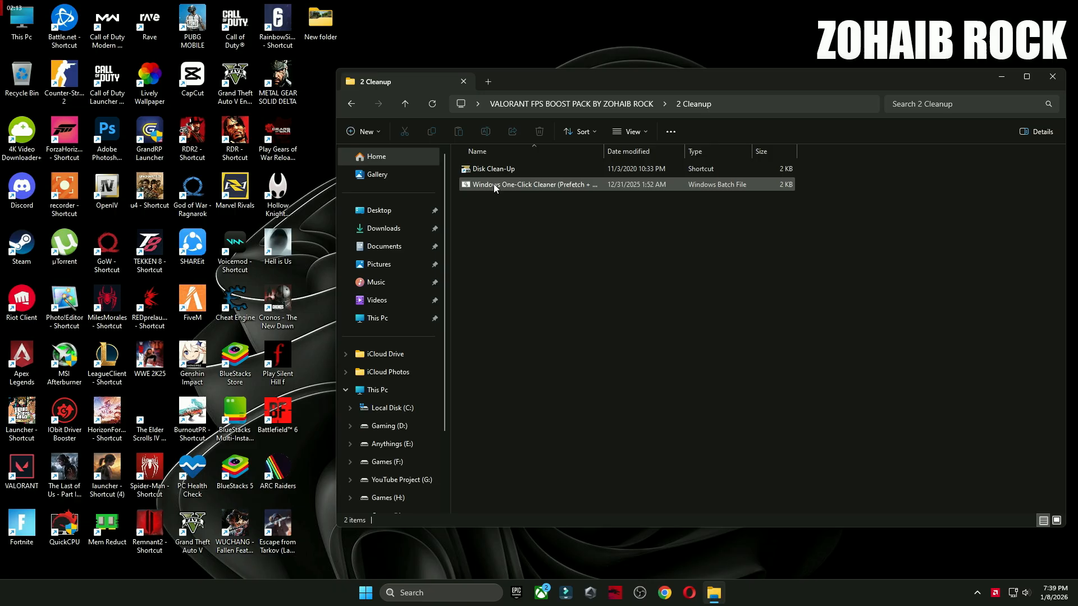
{"action": "double_click", "coordinate": [532, 184]}
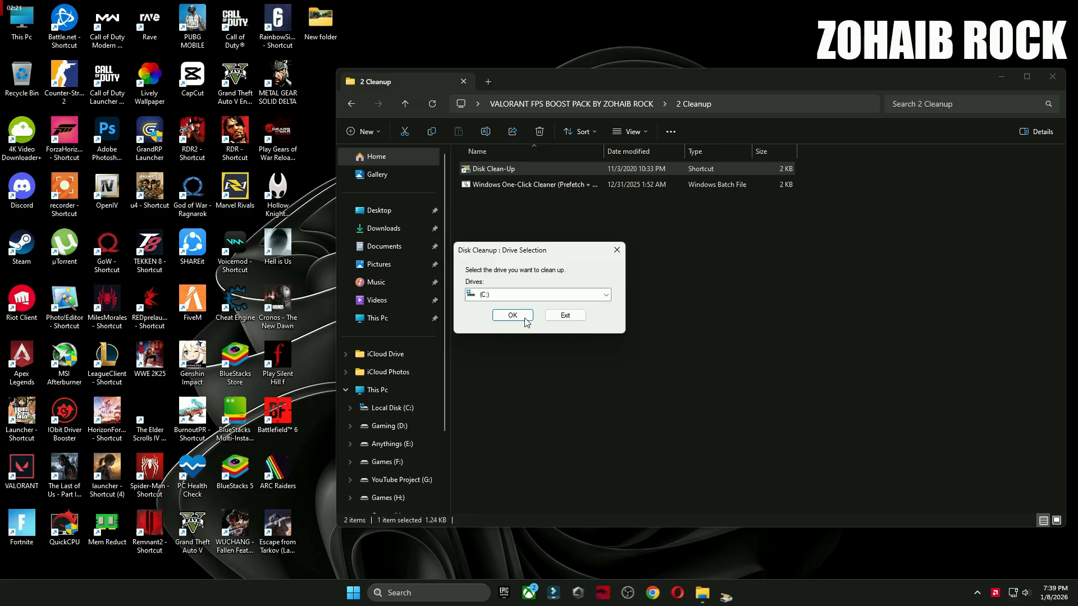
{"action": "left_click", "coordinate": [511, 315]}
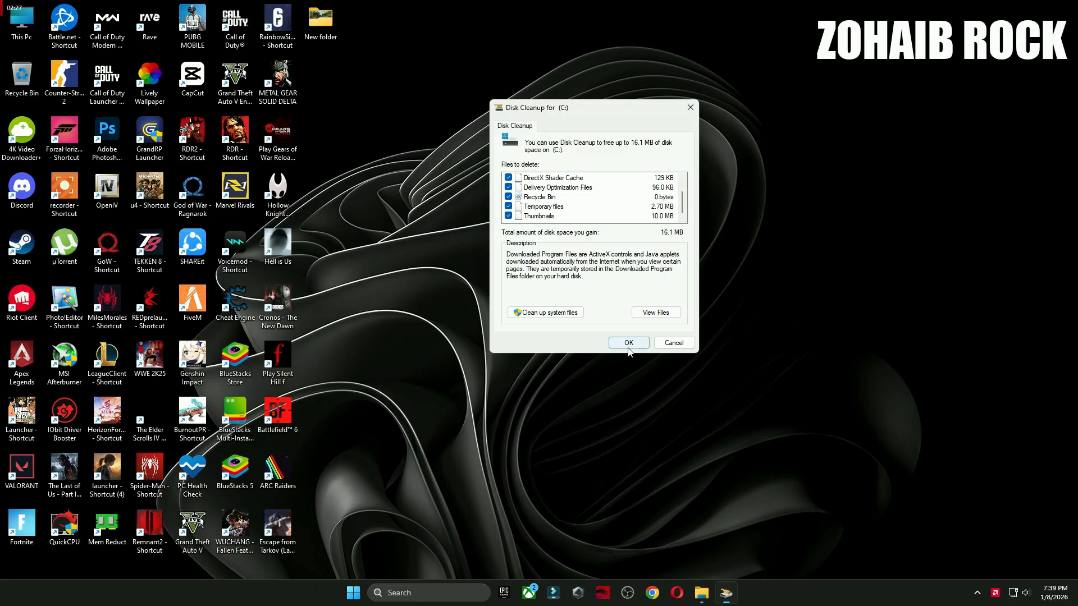
{"action": "left_click", "coordinate": [627, 343]}
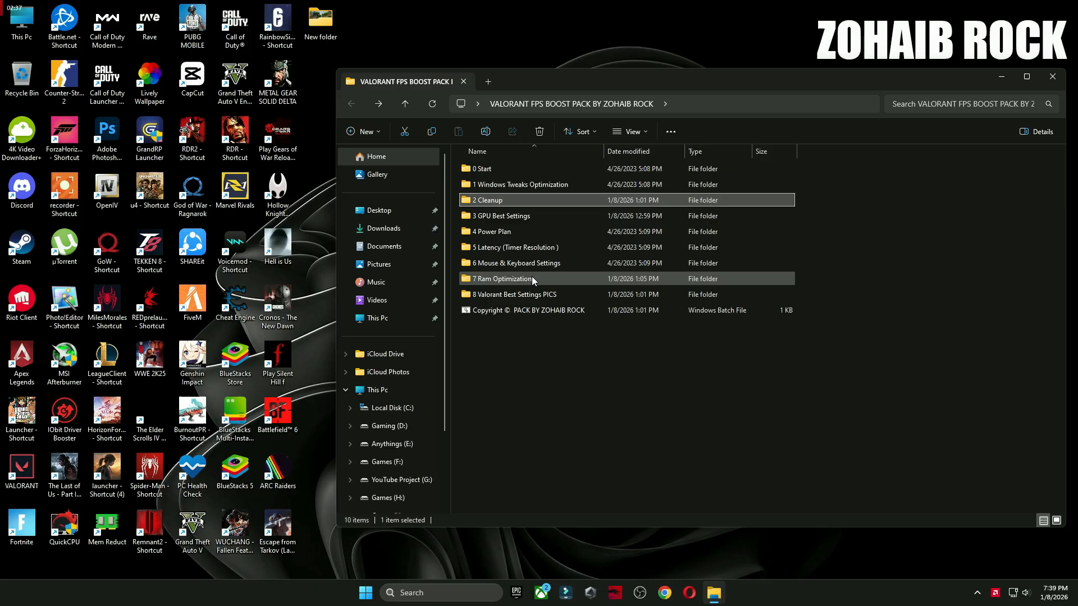
Step: View the NVIDIA and Intel GPU settings screenshots in 3 GPU Best Settings, then launch AMD Software
{"action": "double_click", "coordinate": [503, 215]}
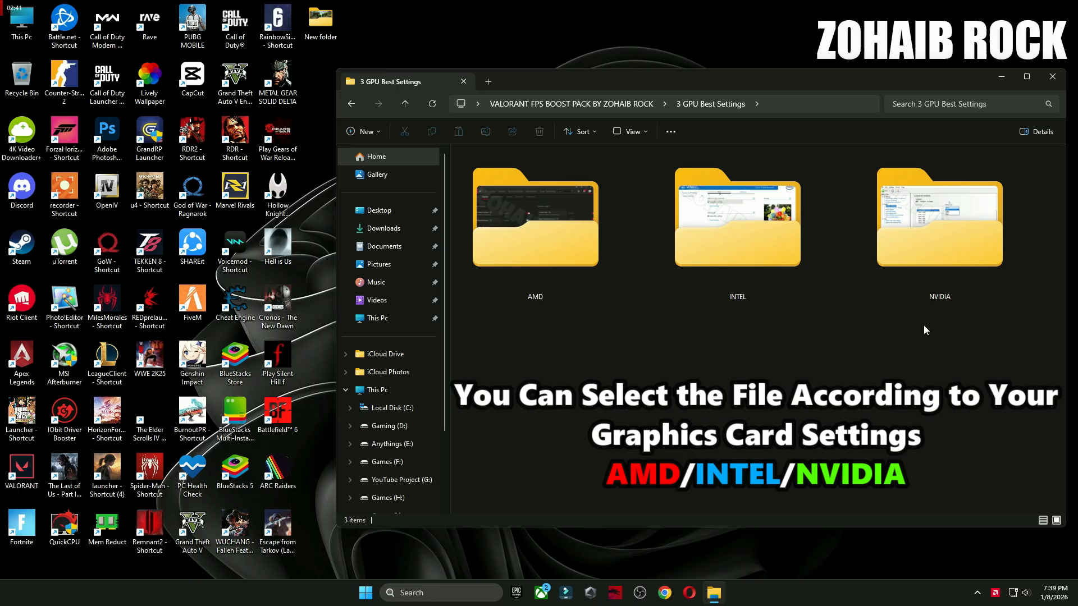
{"action": "left_click", "coordinate": [939, 218]}
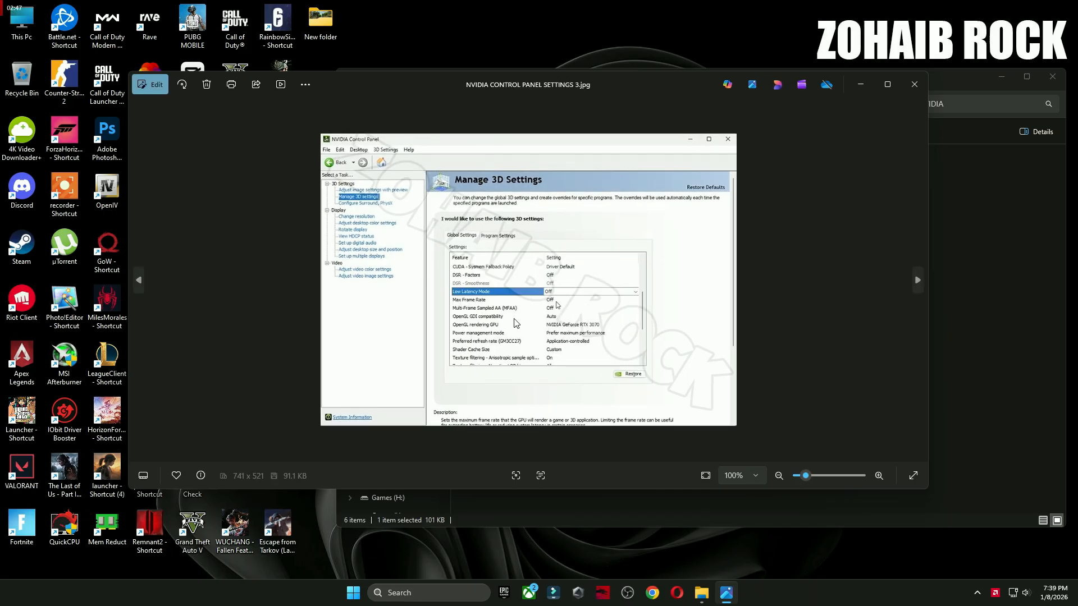
{"action": "left_click", "coordinate": [917, 280]}
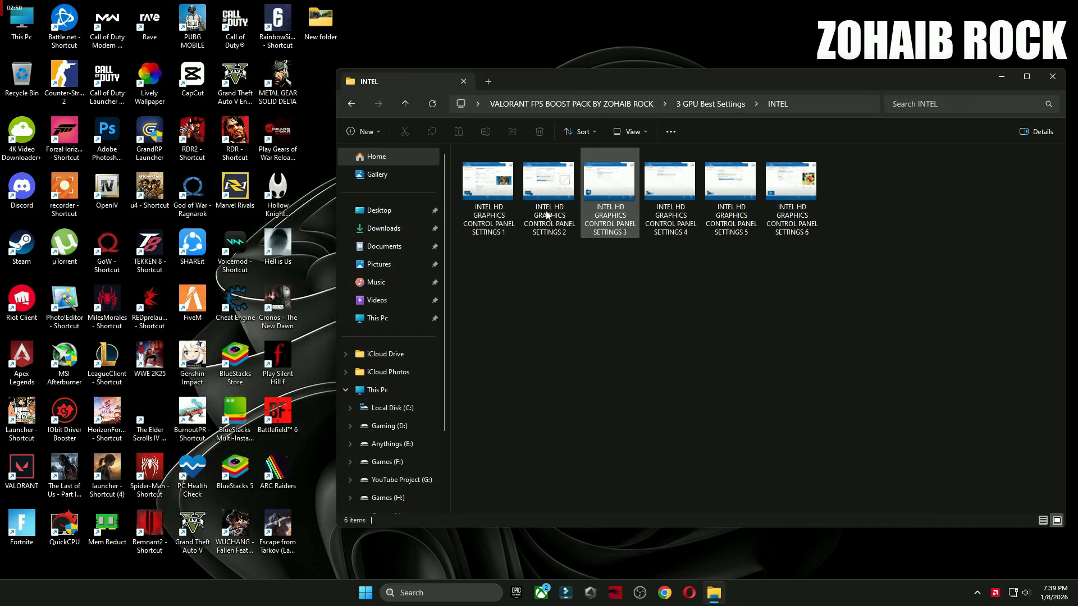
{"action": "double_click", "coordinate": [669, 180]}
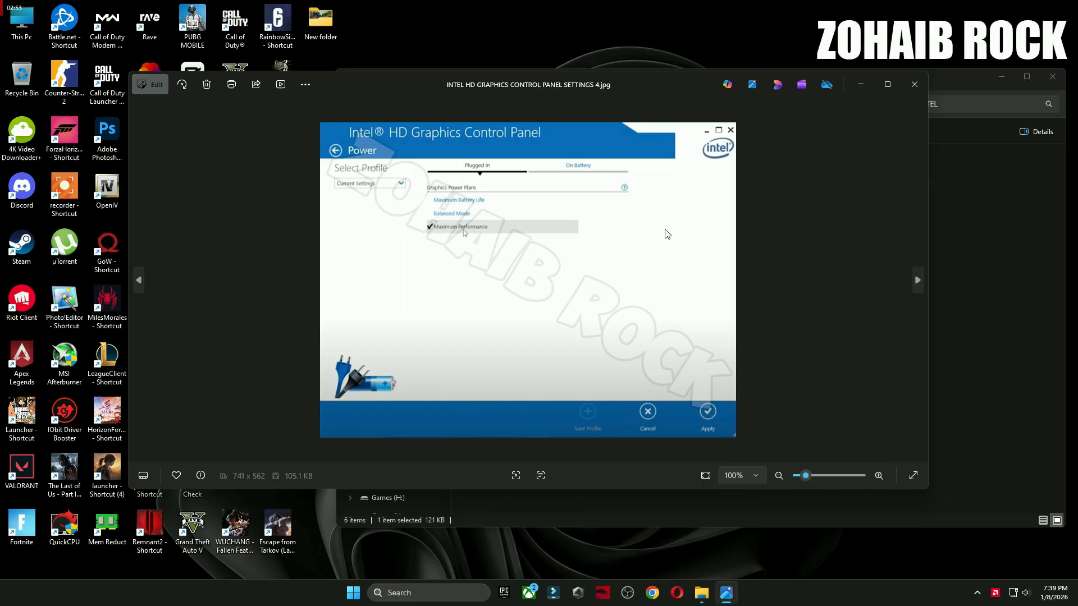
{"action": "left_click", "coordinate": [913, 84]}
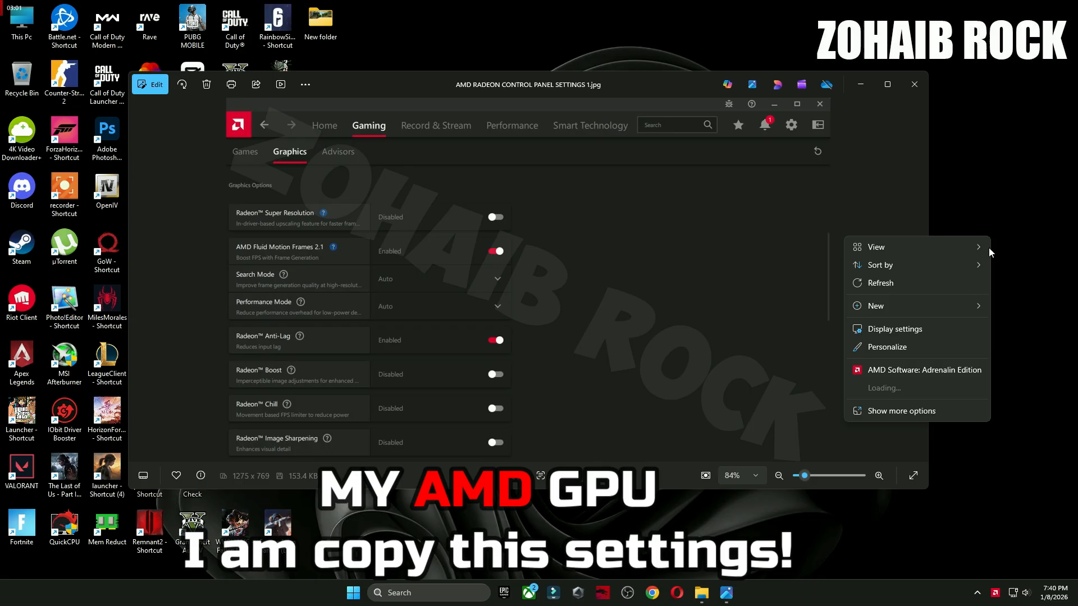
{"action": "left_click", "coordinate": [924, 370]}
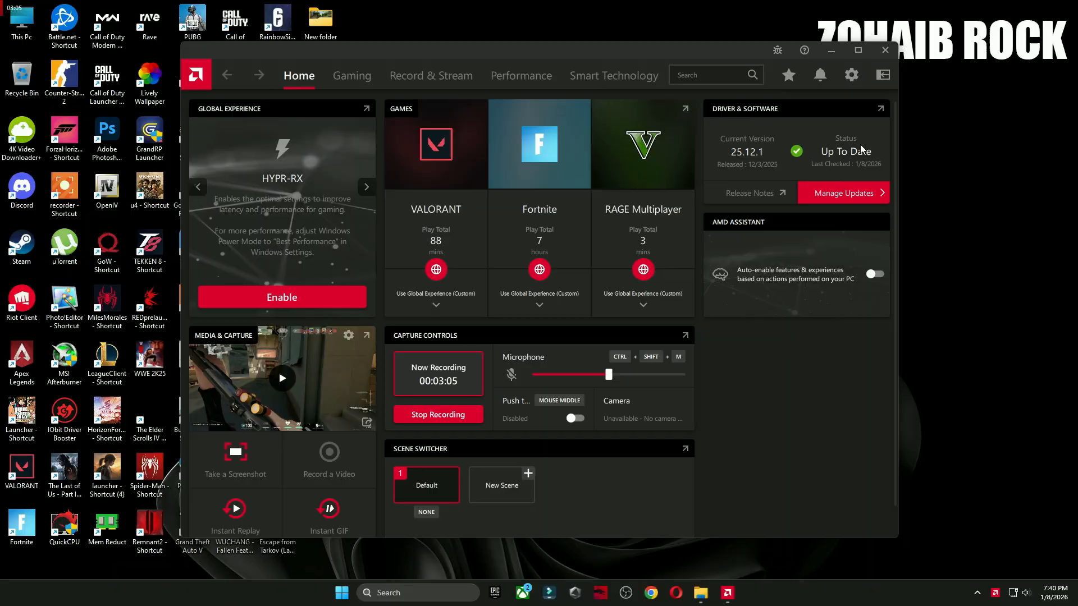
Step: Turn on Custom Color in AMD Software's Display settings
{"action": "left_click", "coordinate": [350, 76]}
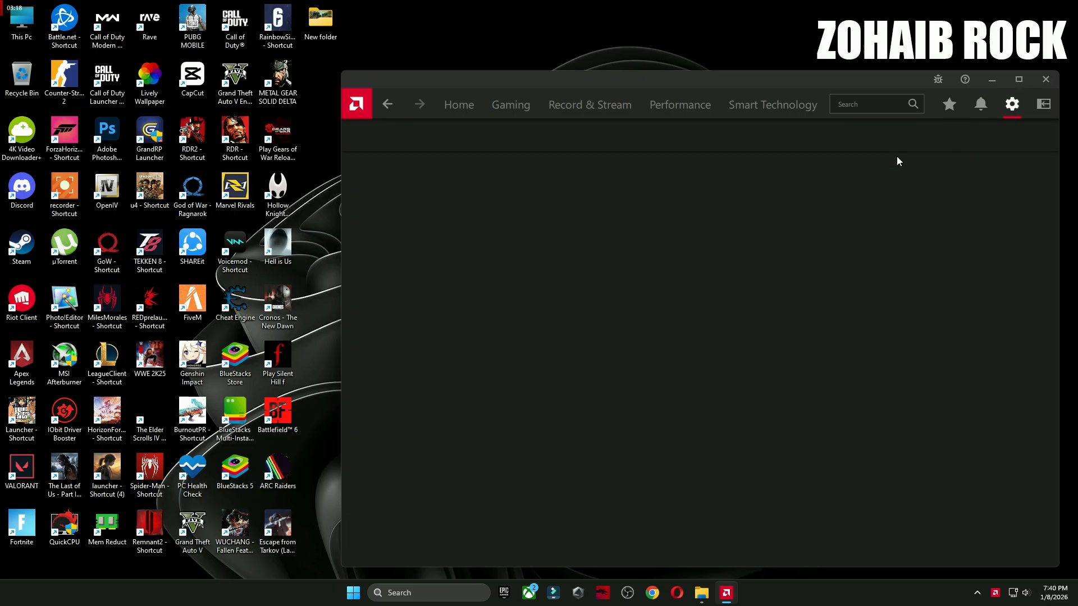
{"action": "left_click", "coordinate": [1010, 104]}
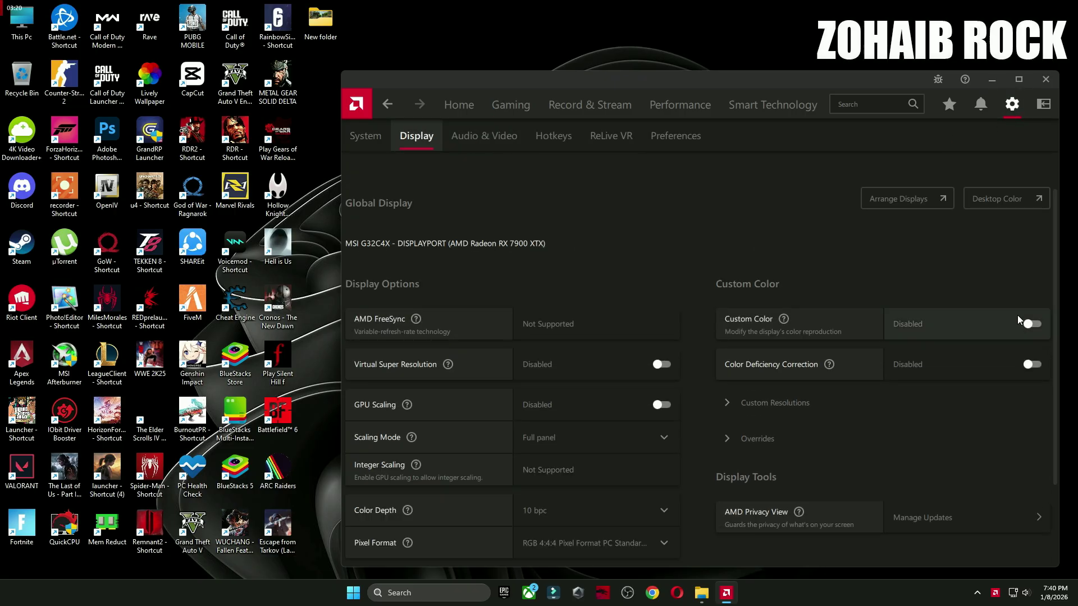
{"action": "left_click", "coordinate": [1031, 324]}
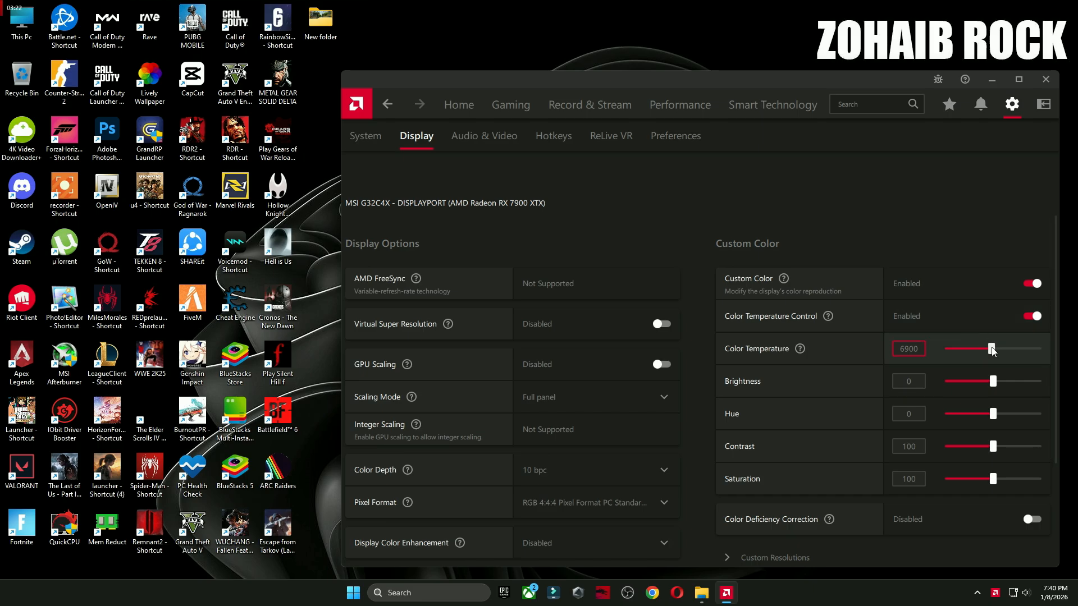
{"action": "scroll", "scroll_direction": "down", "scroll_amount": 3}
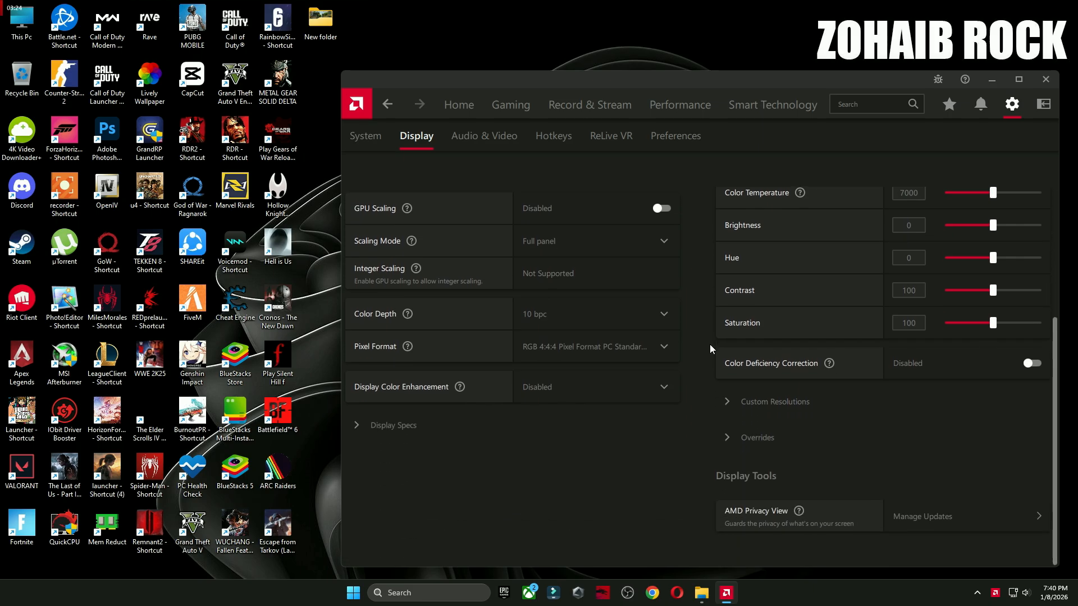
{"action": "scroll", "scroll_direction": "up", "scroll_amount": 3}
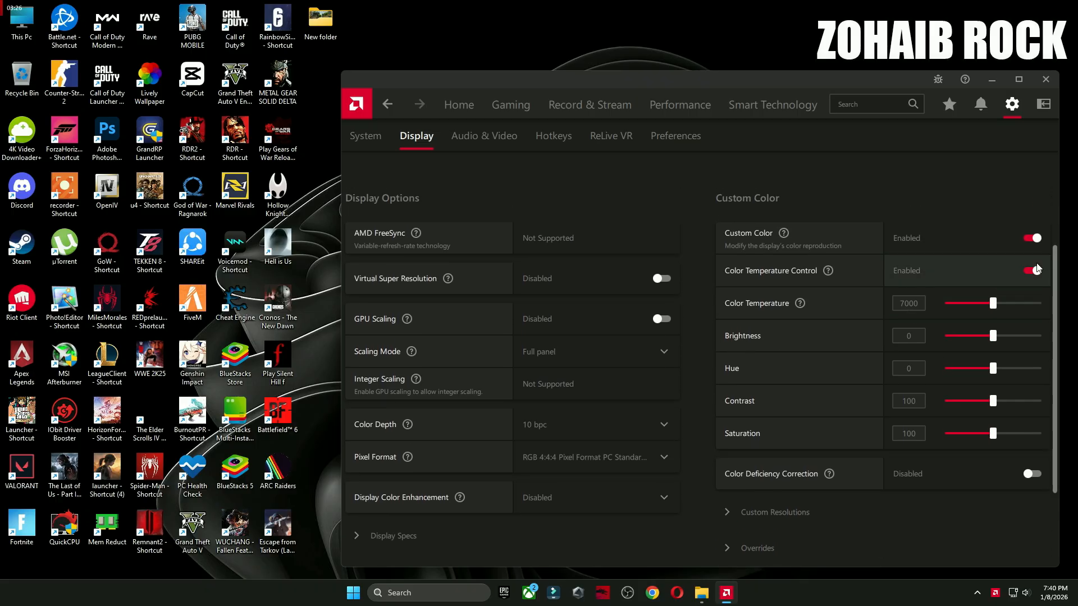
Step: Check for driver updates from the Home page, then close AMD Software
{"action": "left_click", "coordinate": [458, 105]}
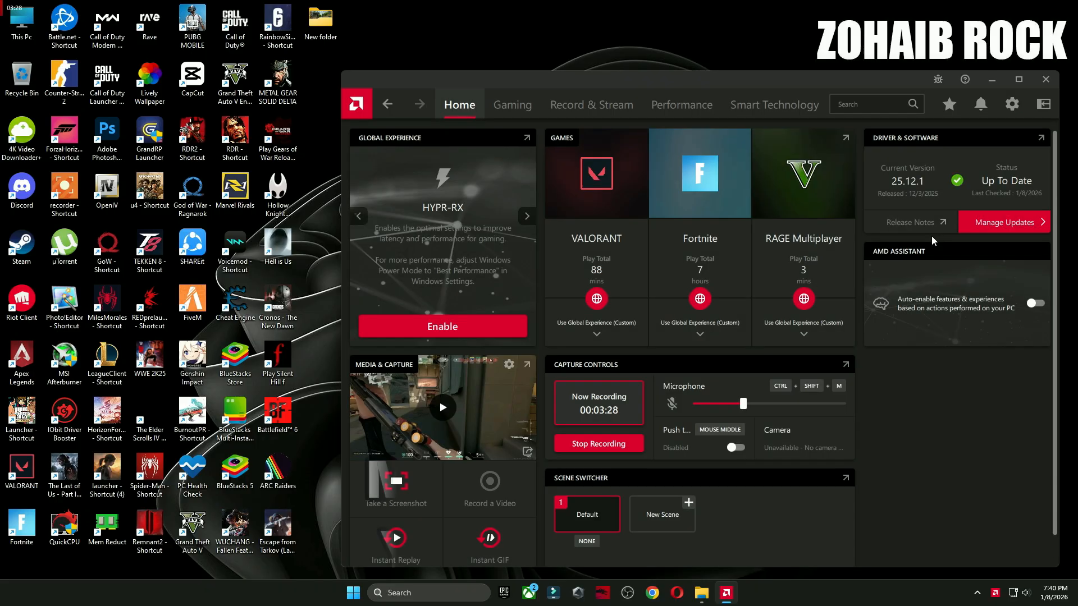
{"action": "left_click", "coordinate": [1004, 222]}
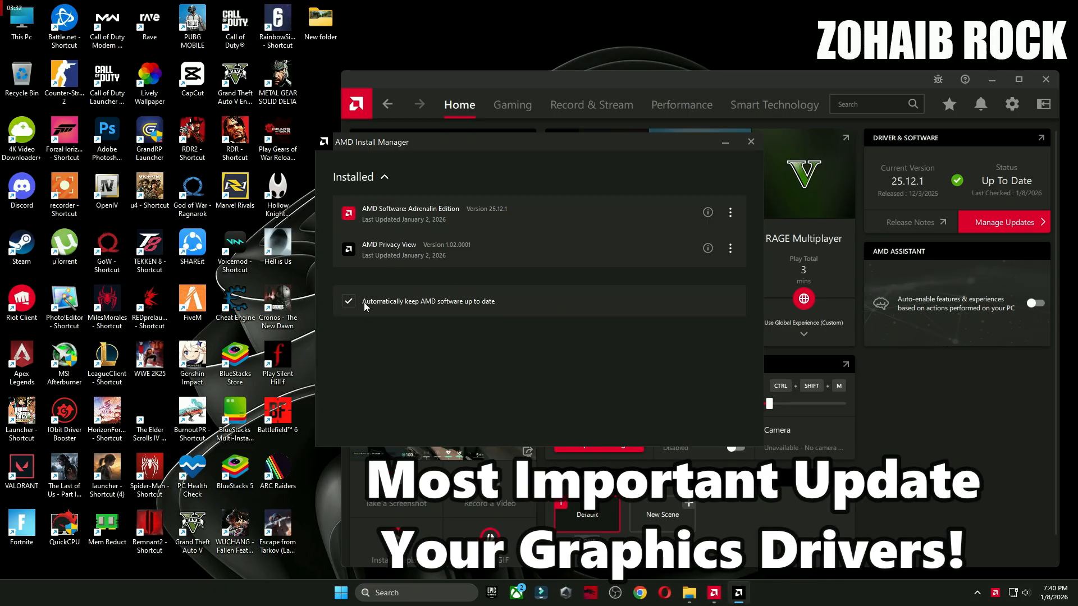
{"action": "left_click", "coordinate": [750, 142]}
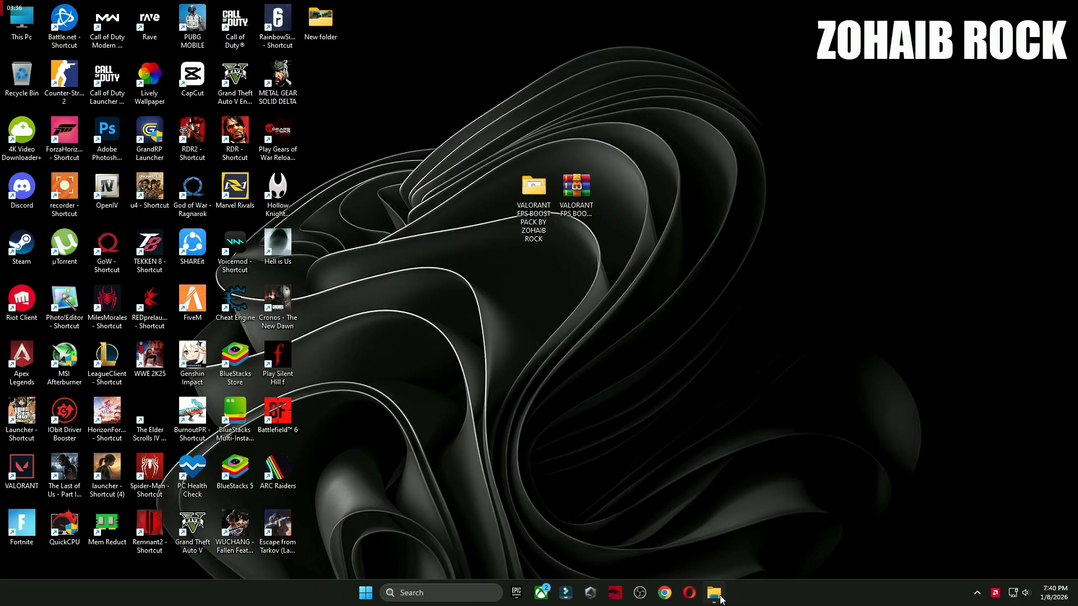
Step: Launch Quick-CPU from the 64bit folder and apply the High performance power plan
{"action": "left_click", "coordinate": [714, 593]}
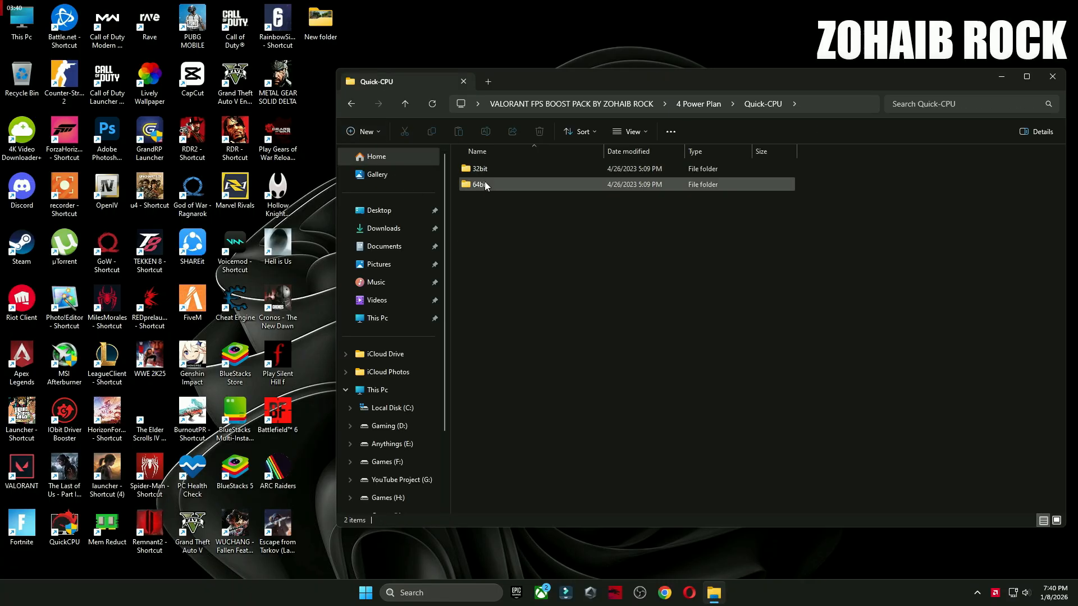
{"action": "double_click", "coordinate": [476, 184]}
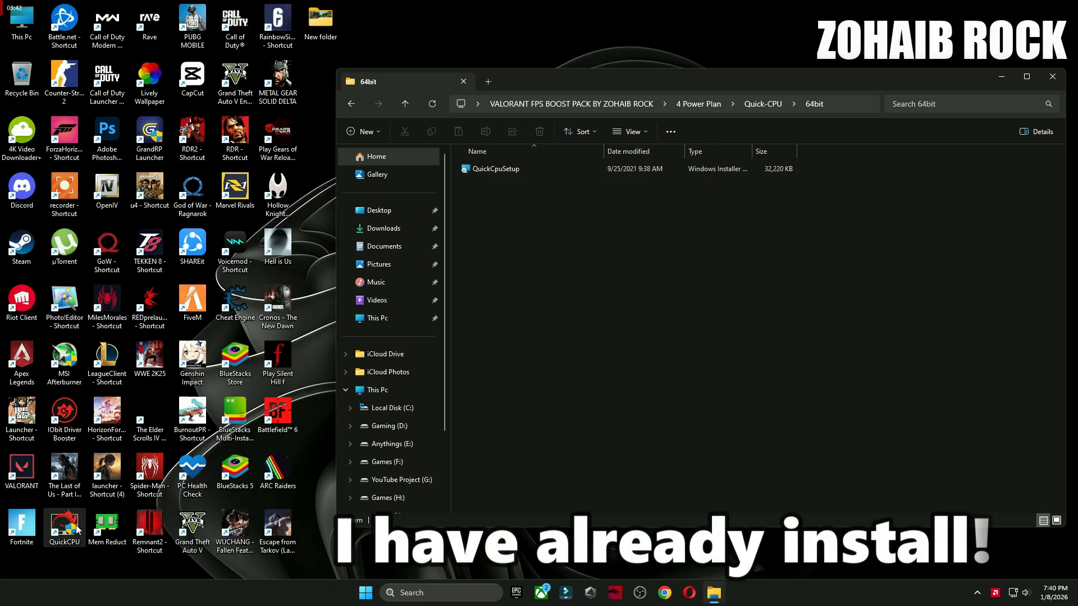
{"action": "mouse_move", "coordinate": [1000, 77]}
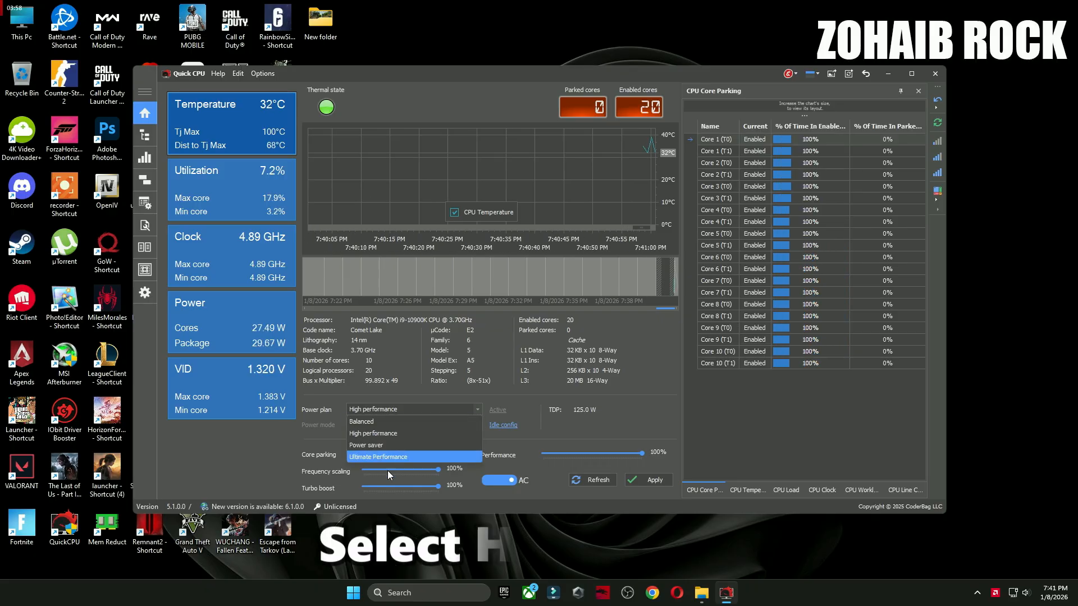
{"action": "mouse_move", "coordinate": [373, 432]}
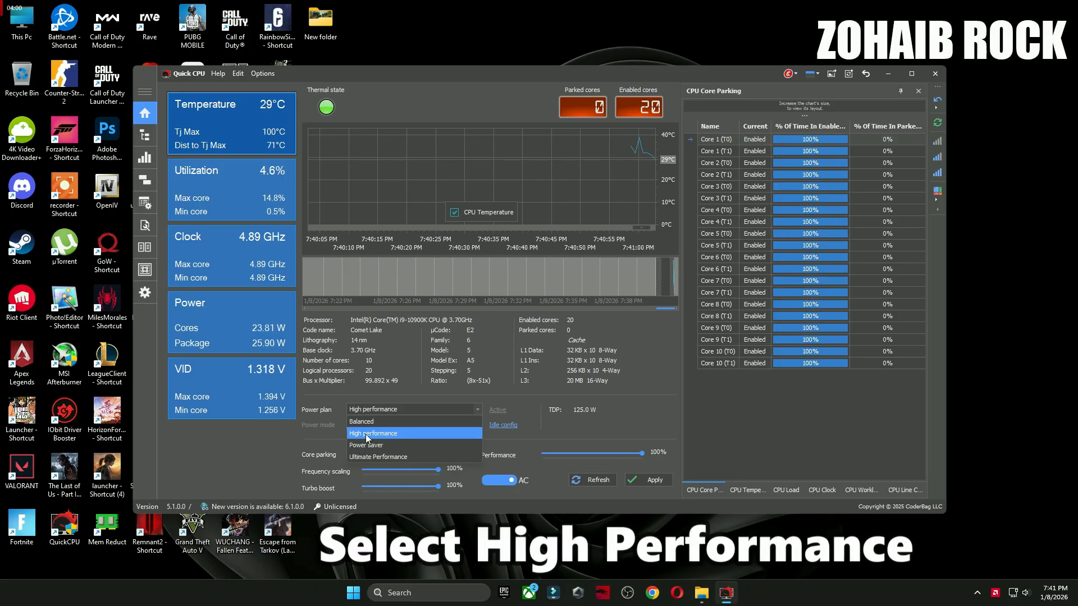
{"action": "left_click", "coordinate": [373, 433]}
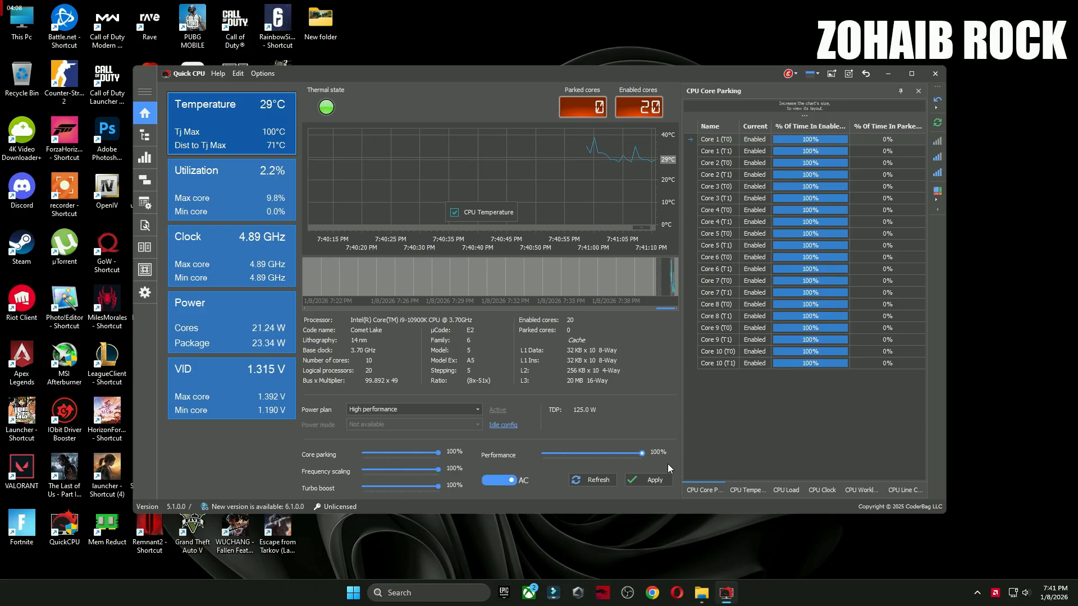
{"action": "left_click", "coordinate": [646, 478]}
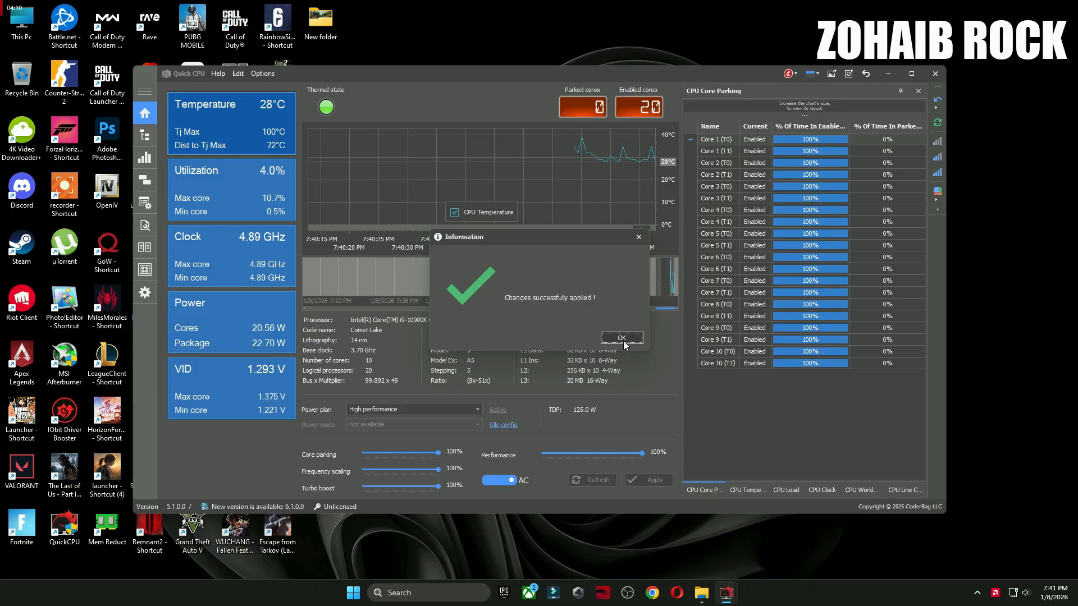
{"action": "left_click", "coordinate": [619, 337]}
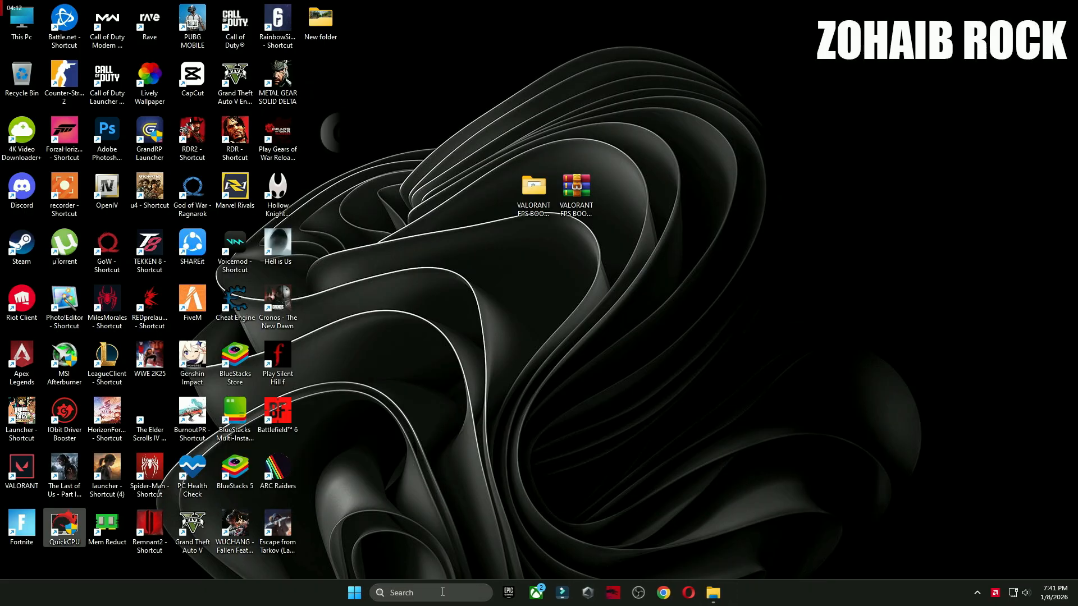
Step: Search 'power' to view the power plan options, then return to the boost pack folder
{"action": "type", "text": "power"}
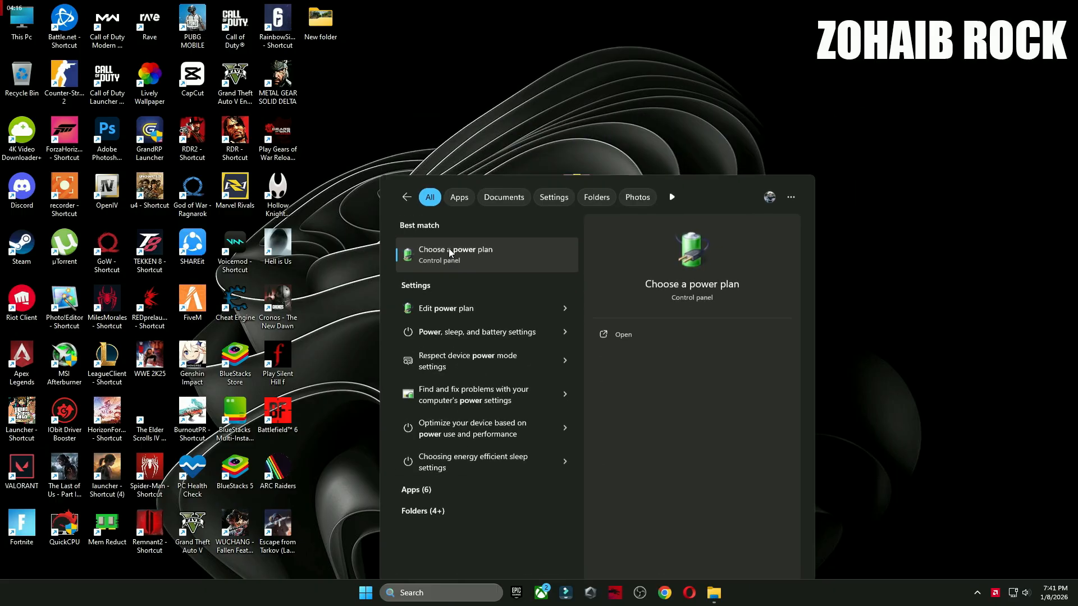
{"action": "left_click", "coordinate": [455, 254]}
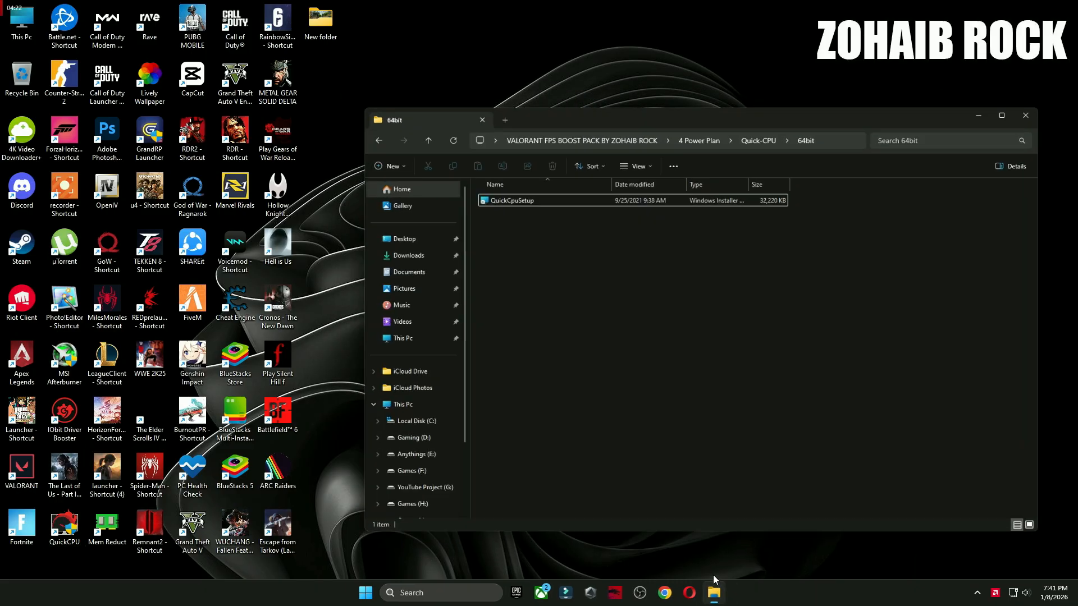
{"action": "left_click", "coordinate": [379, 104]}
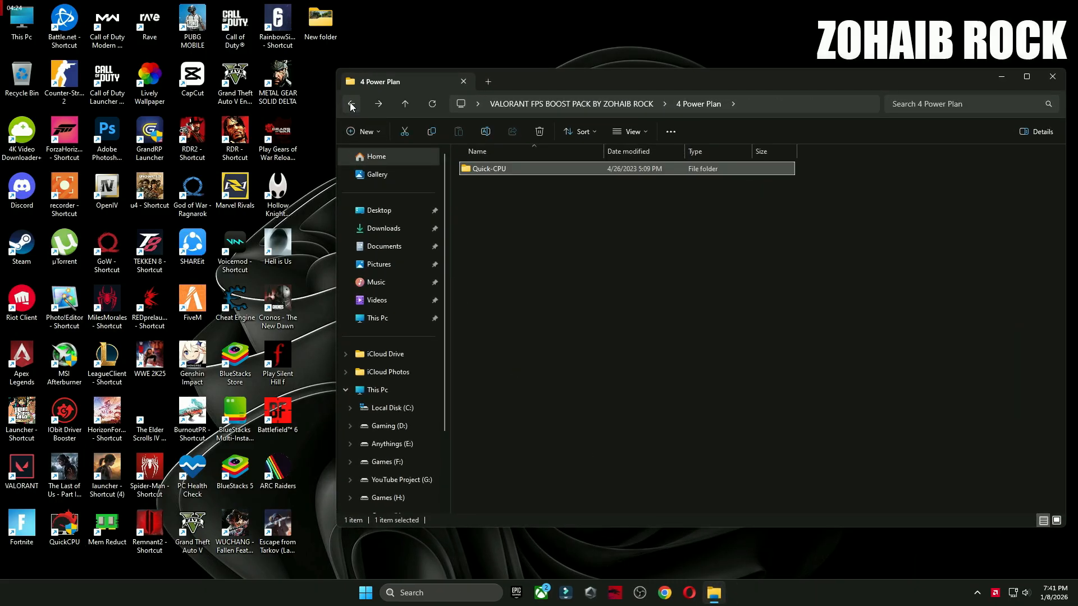
Step: Launch Timer Resolution and set the timer resolution to Maximum
{"action": "double_click", "coordinate": [497, 169]}
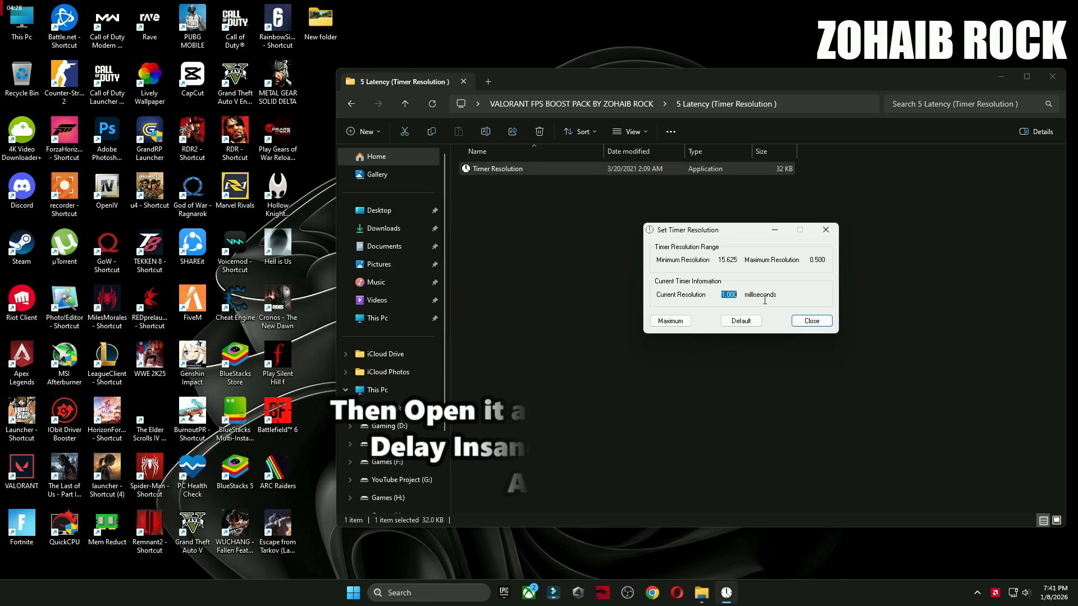
{"action": "left_click", "coordinate": [669, 320]}
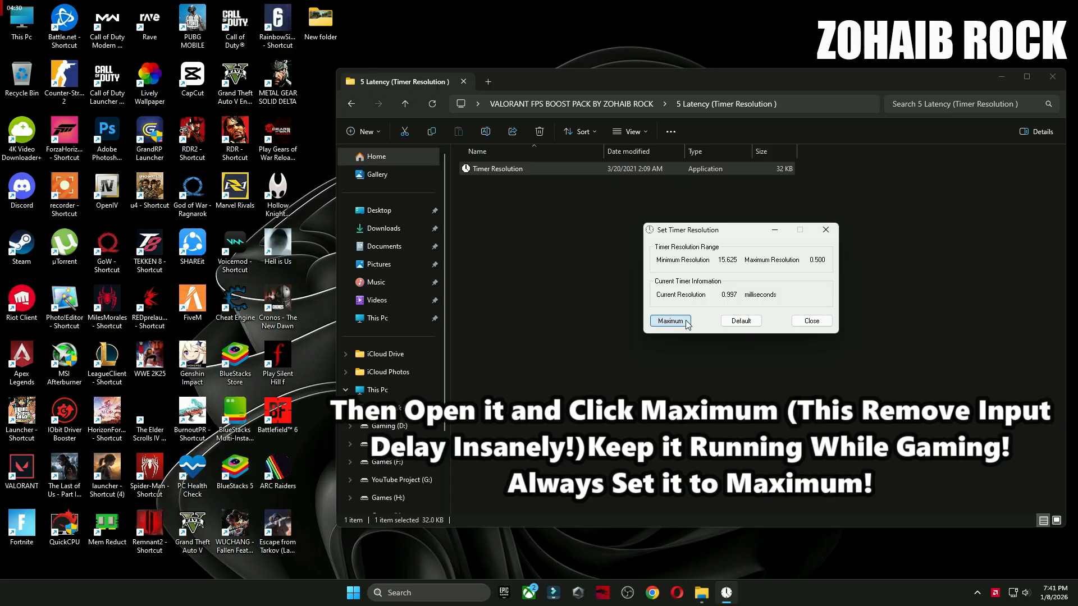
{"action": "left_click", "coordinate": [670, 321]}
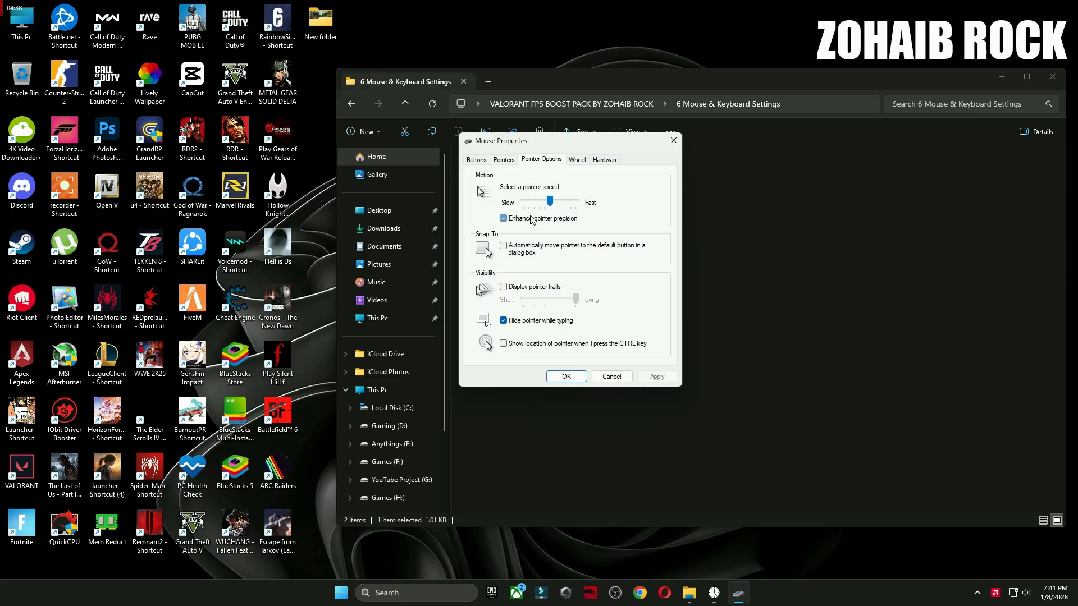
Step: Turn off Enhance pointer precision in Mouse Properties and save
{"action": "left_click", "coordinate": [503, 219]}
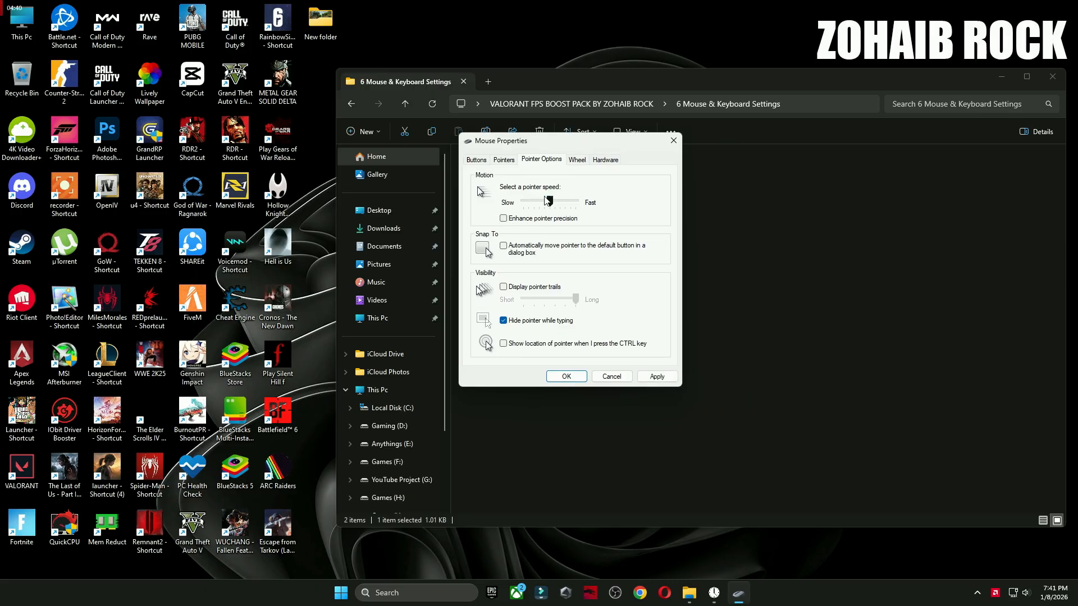
{"action": "left_click", "coordinate": [475, 160]}
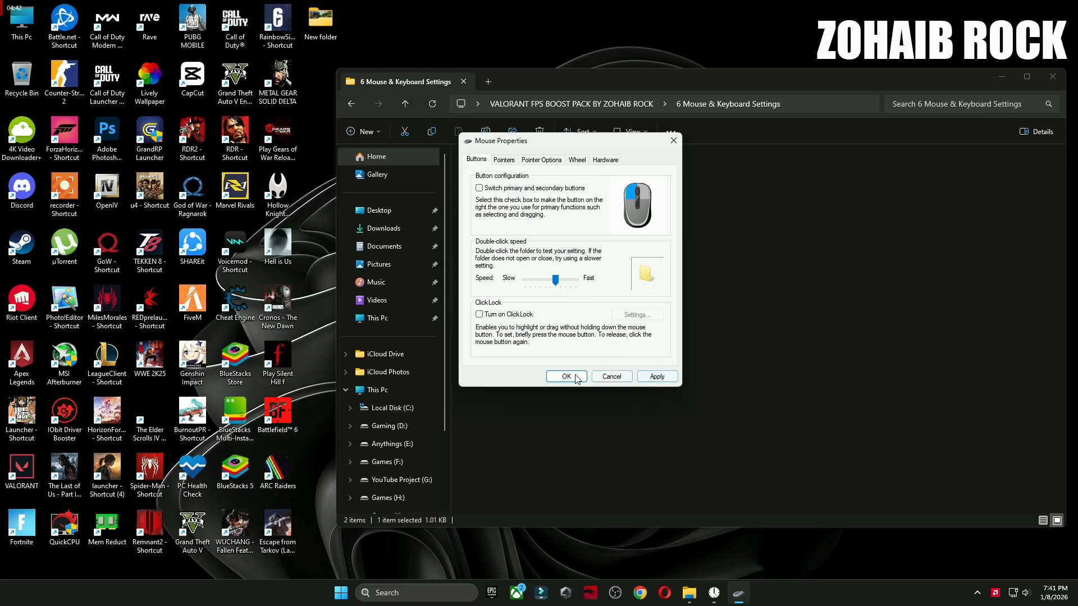
{"action": "left_click", "coordinate": [563, 376]}
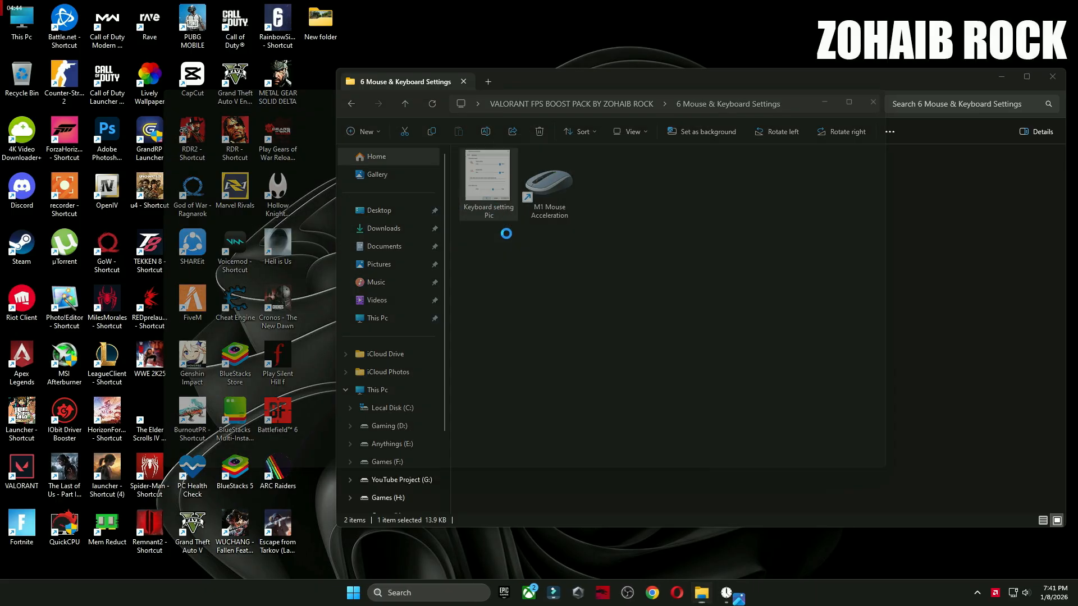
Step: Set keyboard Repeat delay to Short and Repeat rate to Fast
{"action": "type", "text": "keyboard"}
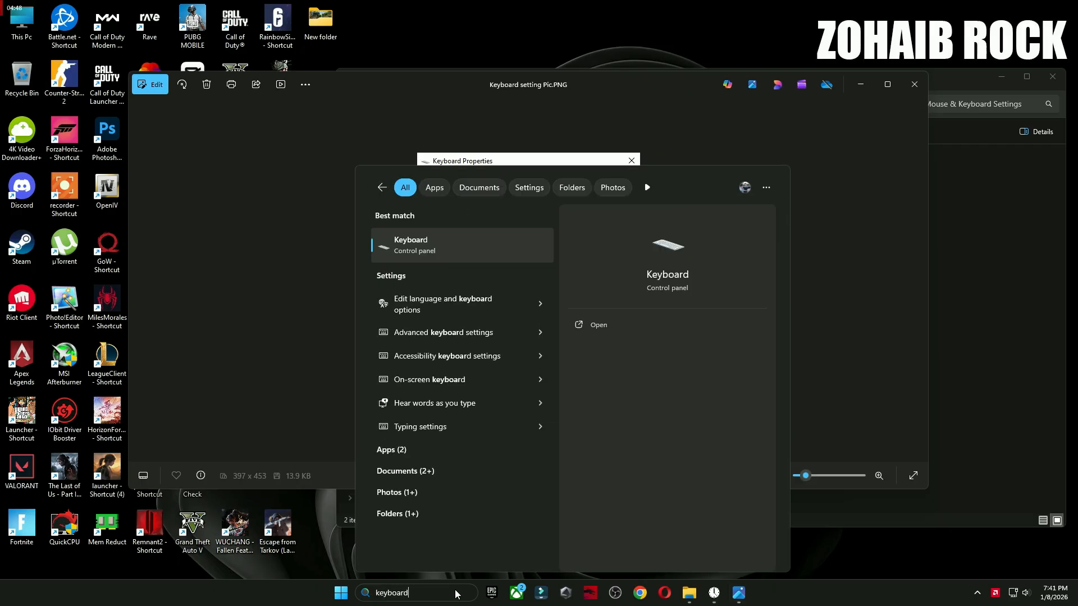
{"action": "left_click", "coordinate": [598, 324]}
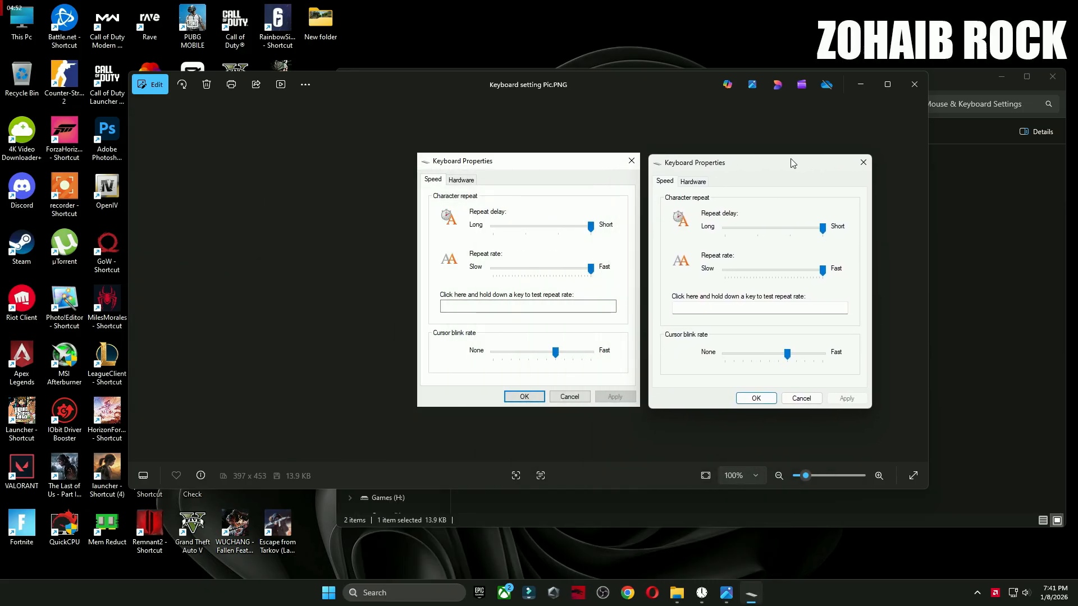
{"action": "left_click", "coordinate": [863, 163]}
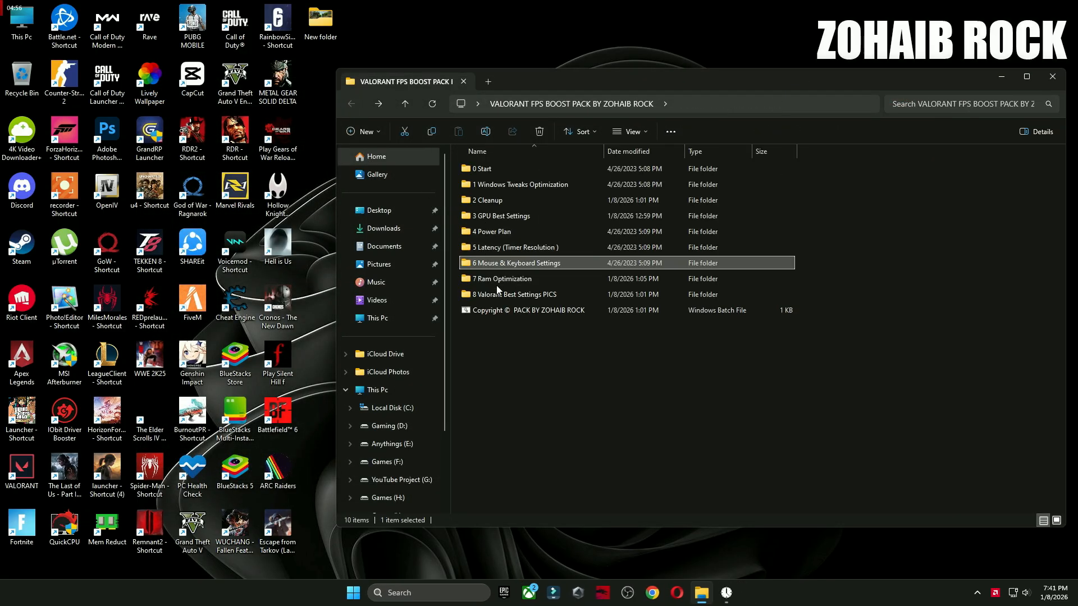
Step: Run 48GB RAM Optimization from '7 Ram Optimization', view the Valorant settings picture, close windows
{"action": "double_click", "coordinate": [502, 279]}
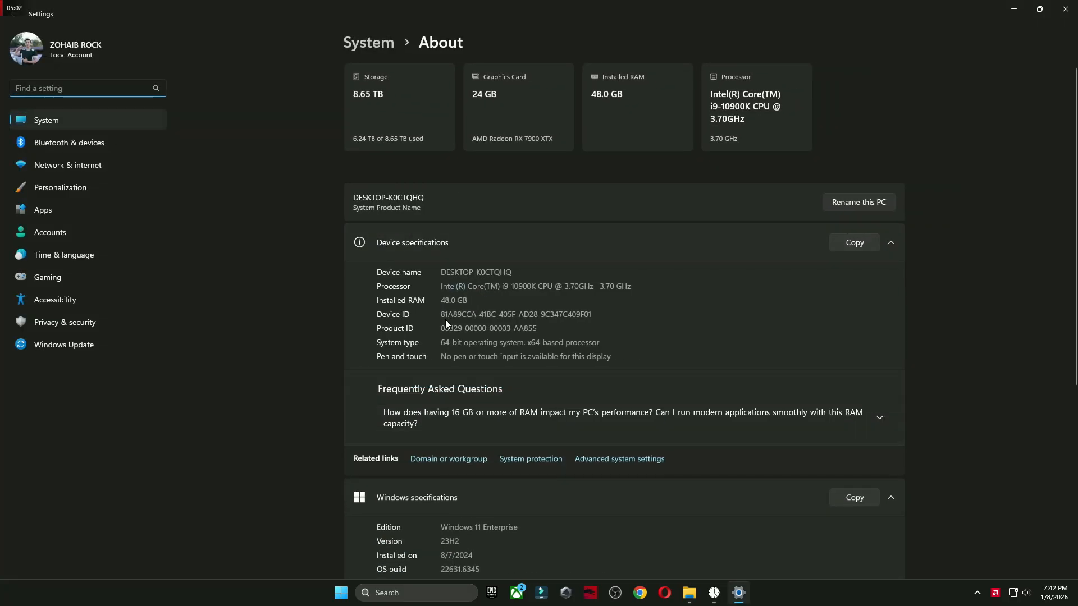
{"action": "double_click", "coordinate": [445, 301]}
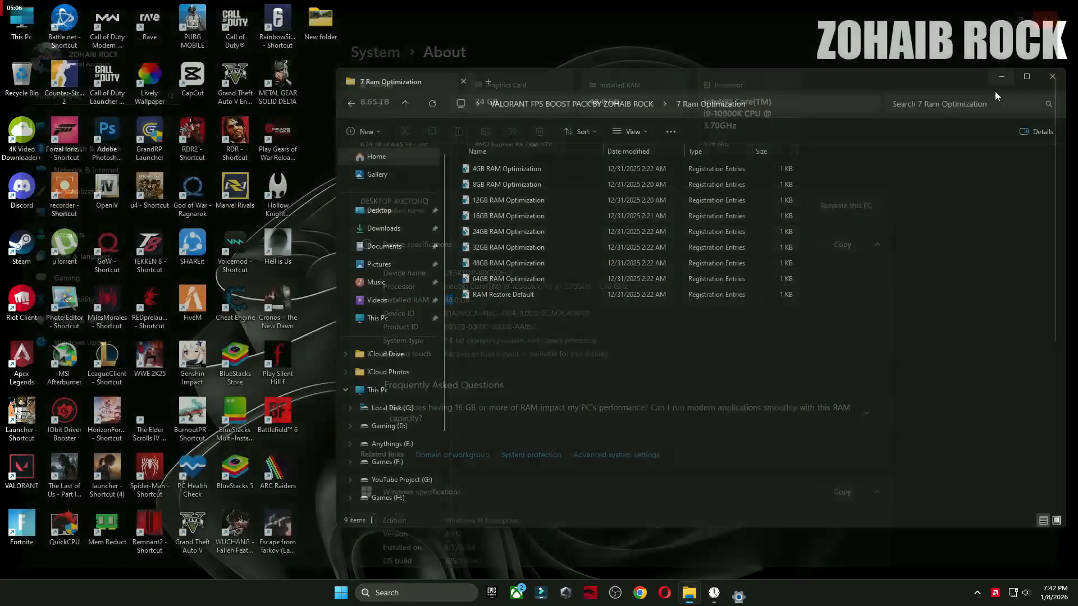
{"action": "left_click", "coordinate": [509, 263]}
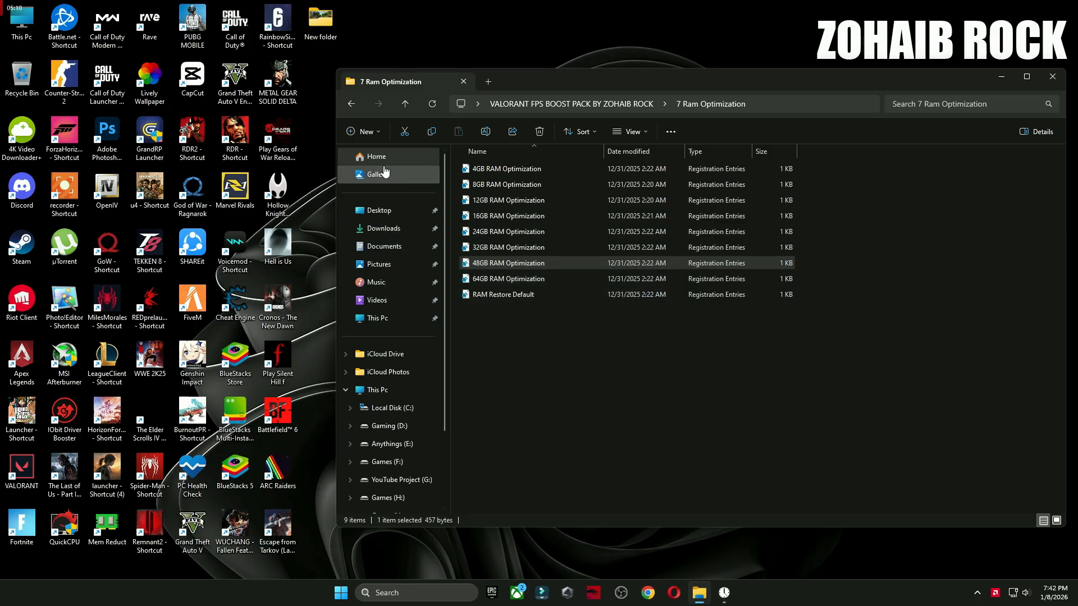
{"action": "left_click", "coordinate": [404, 104]}
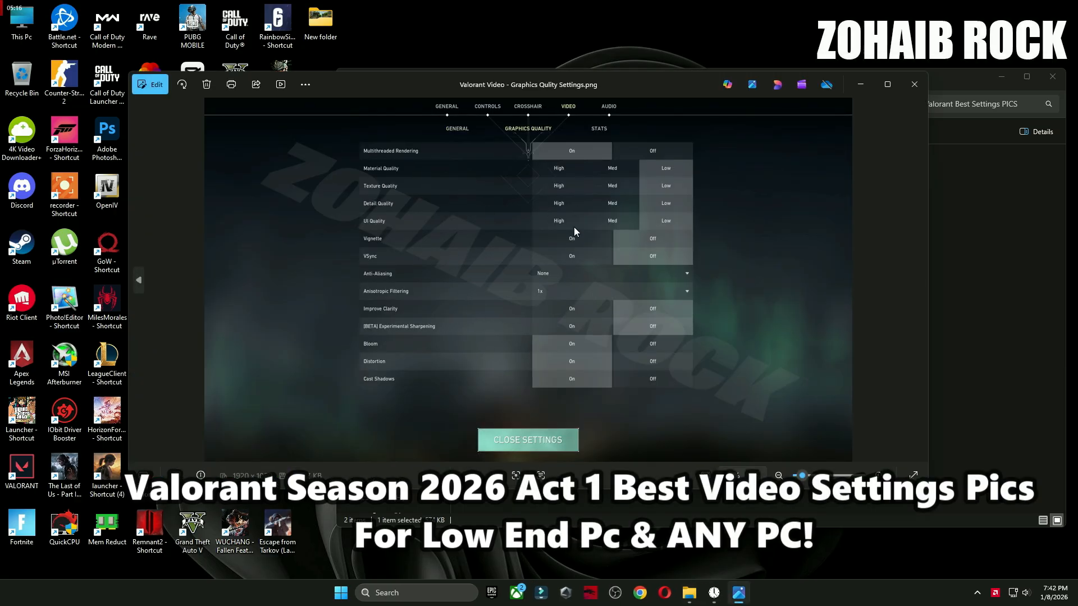
{"action": "left_click", "coordinate": [913, 84]}
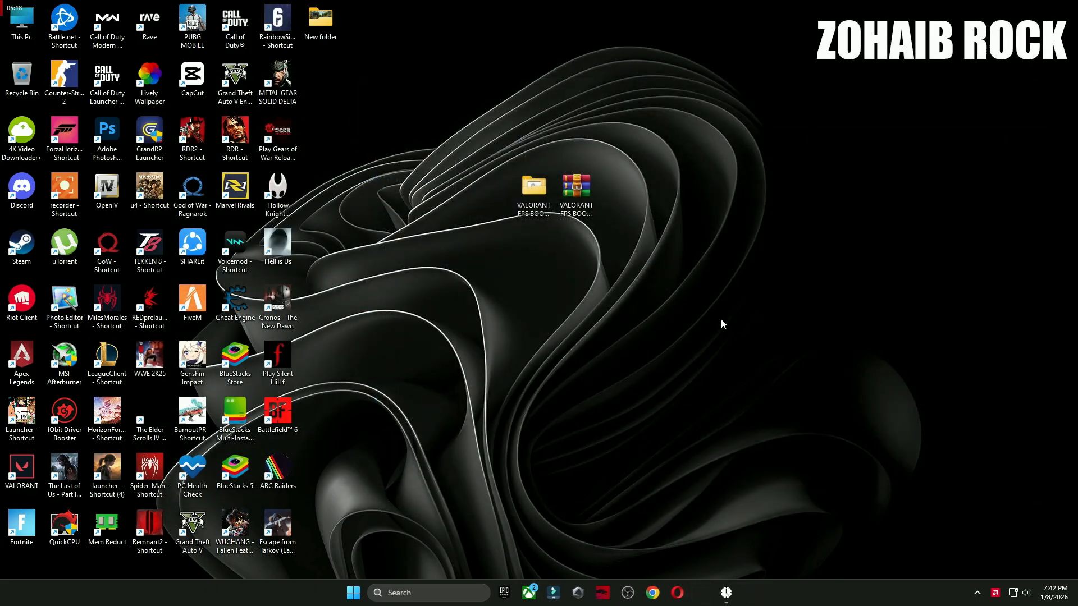
Step: Open Windows Settings from Start and go to the display settings
{"action": "left_click", "coordinate": [353, 592]}
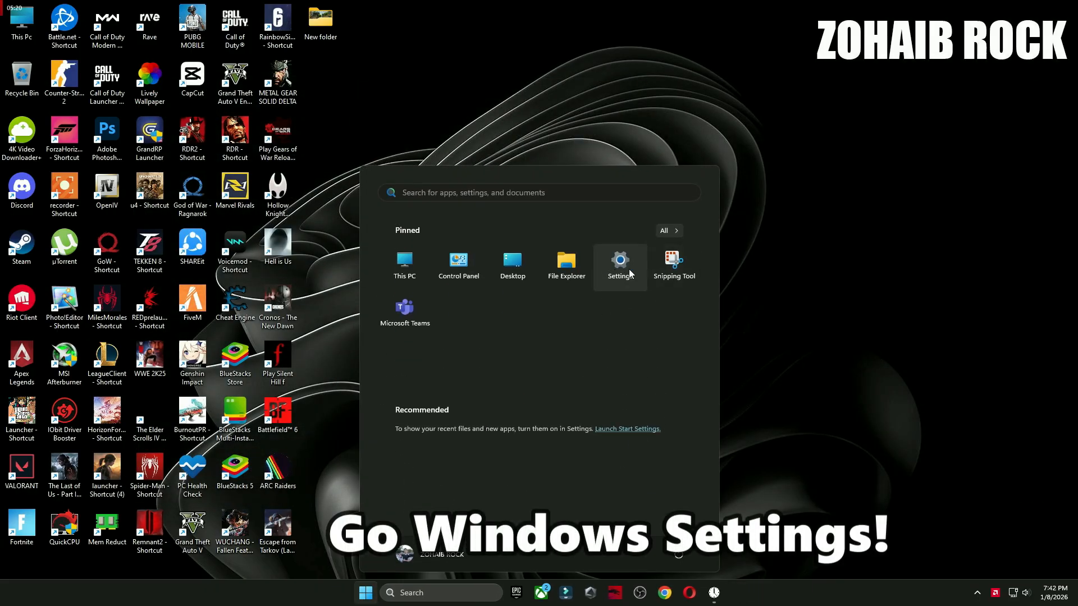
{"action": "left_click", "coordinate": [618, 264]}
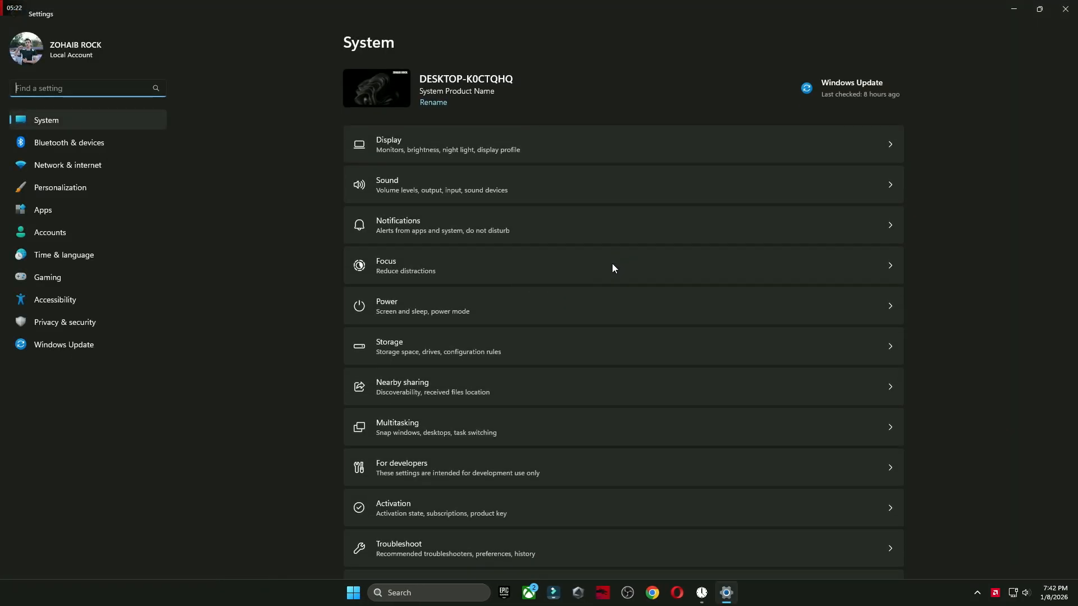
{"action": "left_click", "coordinate": [47, 277]}
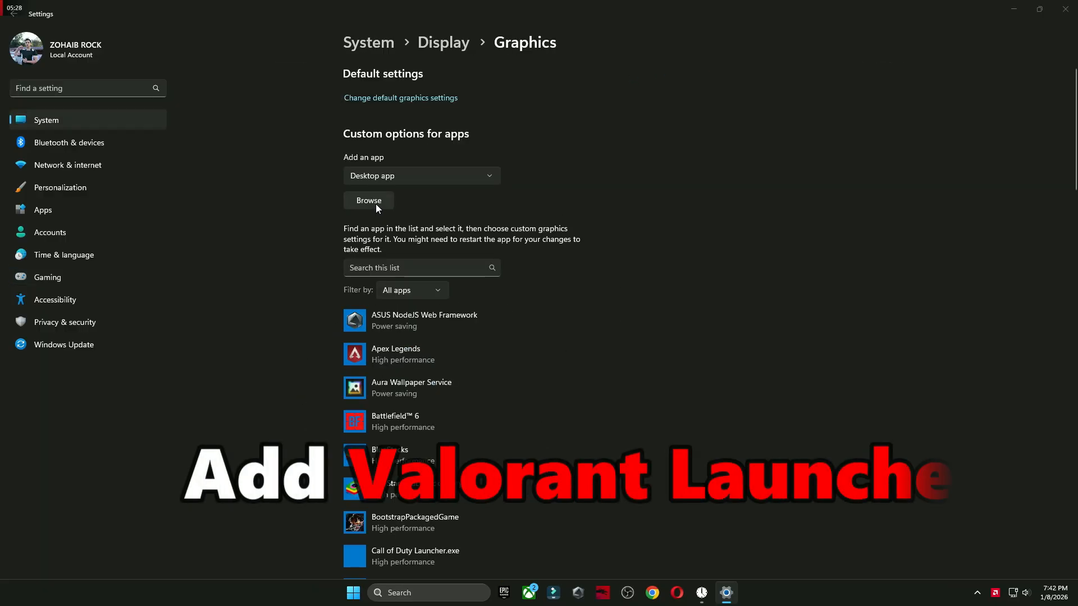
Step: Add VALORANT-Win64-Shipping from Riot Games\VALORANT\...\Win64 to the graphics apps list
{"action": "left_click", "coordinate": [368, 200]}
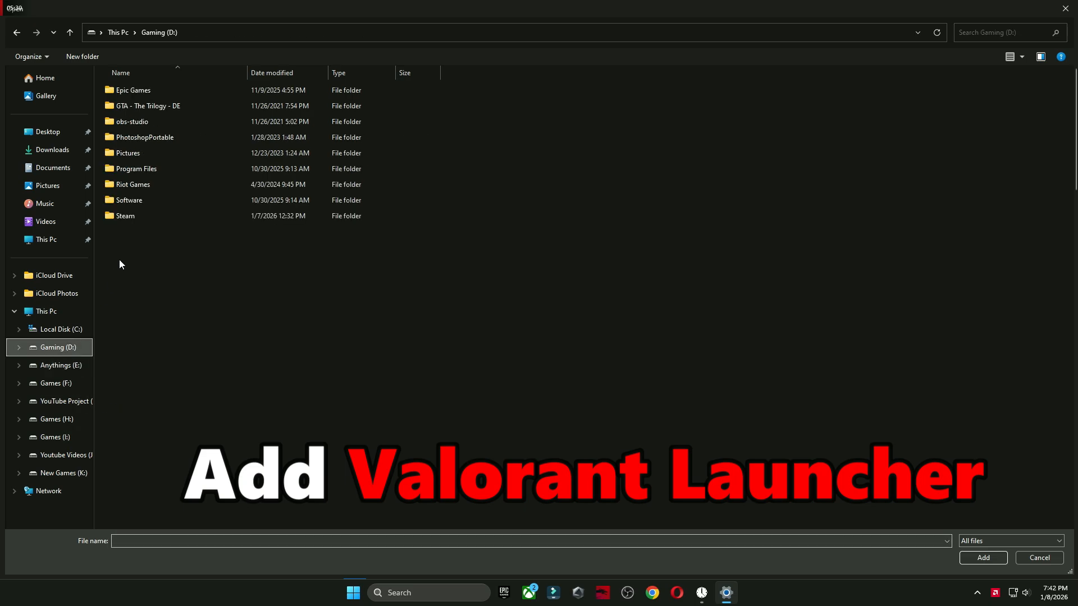
{"action": "double_click", "coordinate": [132, 184]}
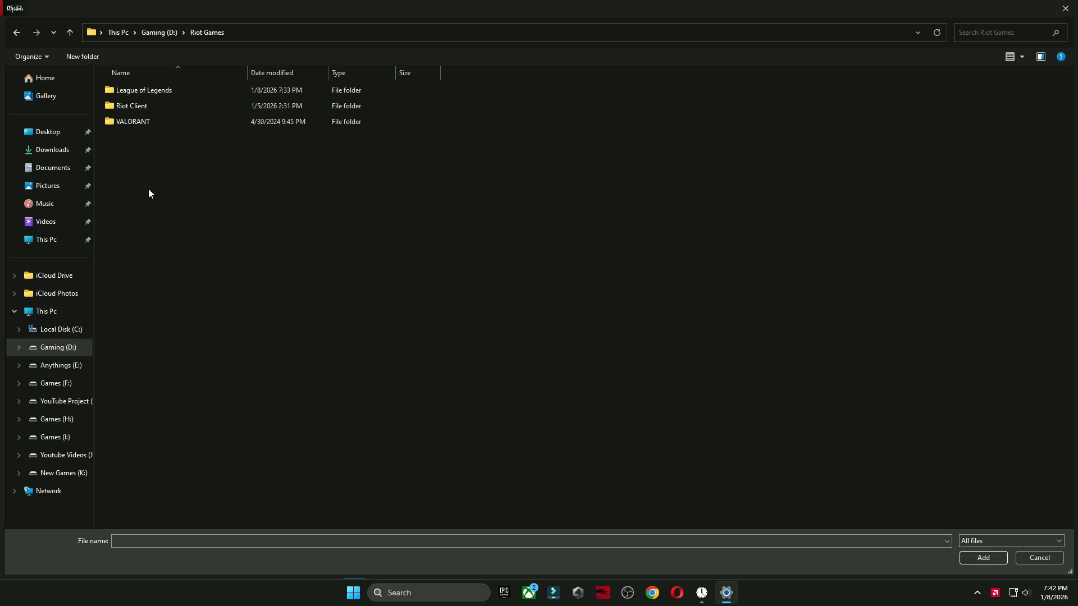
{"action": "double_click", "coordinate": [133, 121]}
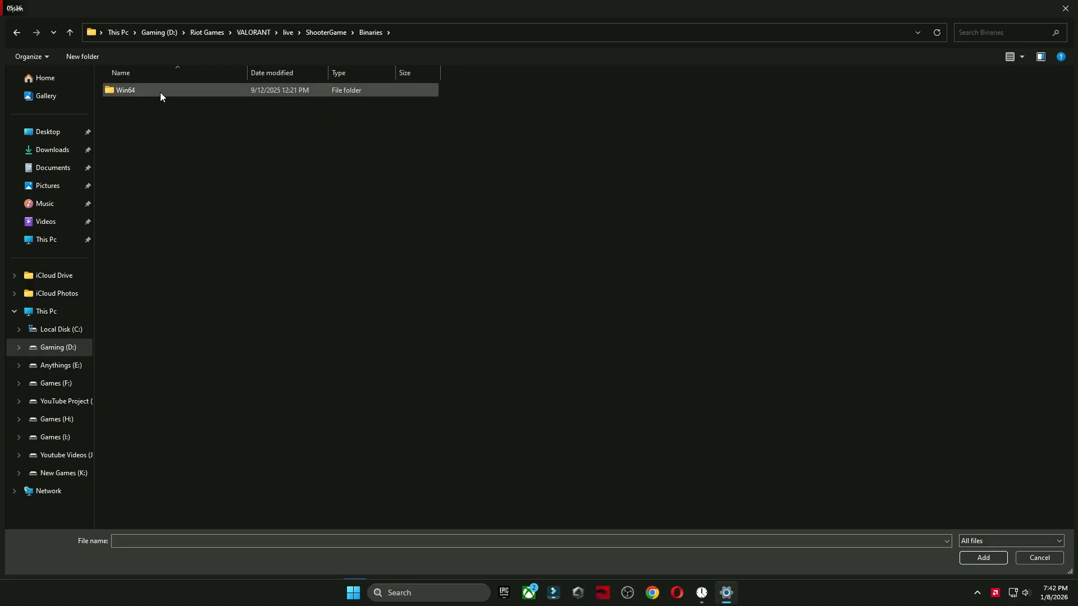
{"action": "double_click", "coordinate": [125, 89]}
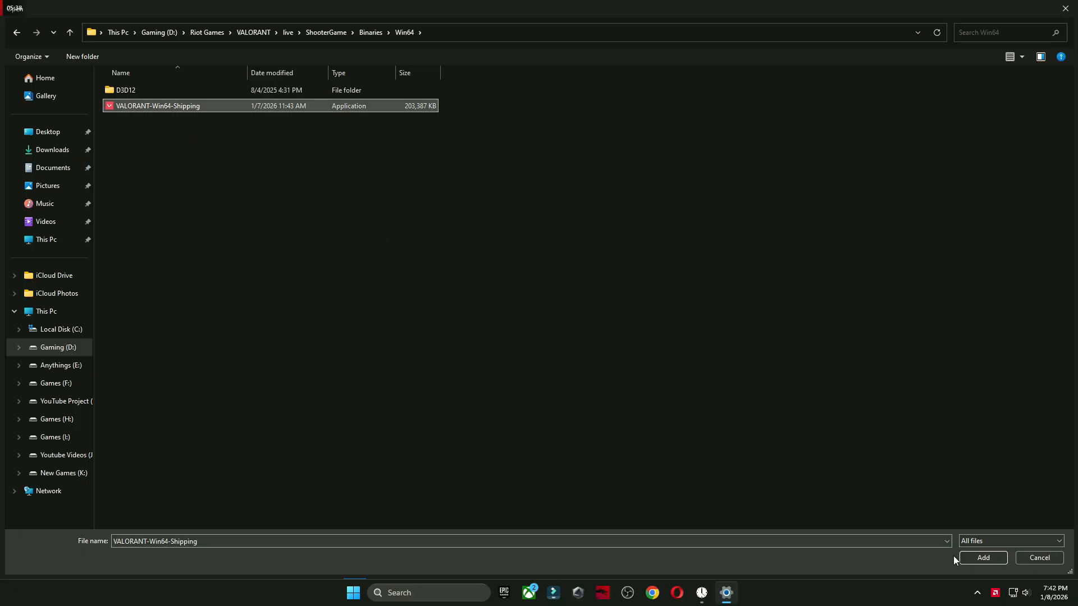
{"action": "left_click", "coordinate": [981, 557]}
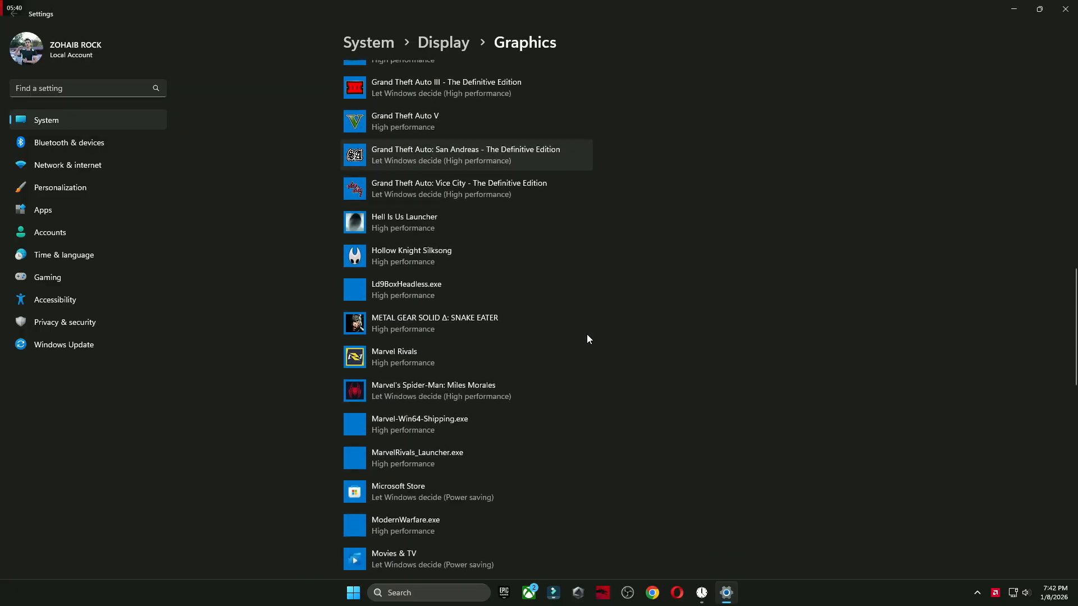
{"action": "scroll", "scroll_direction": "down", "scroll_amount": 3}
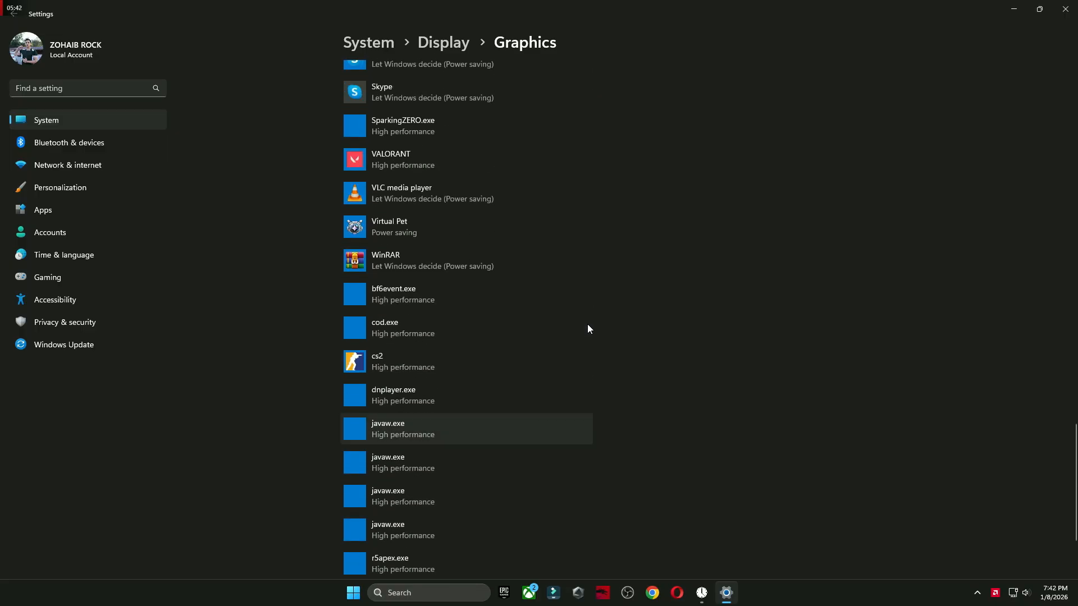
{"action": "scroll", "scroll_direction": "up", "scroll_amount": 3}
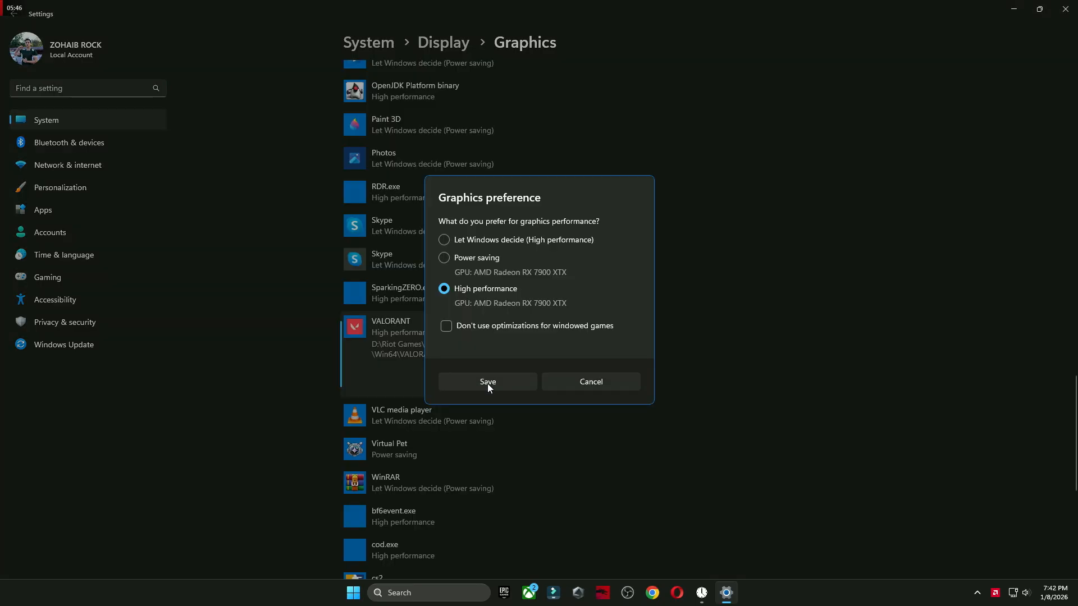
{"action": "mouse_move", "coordinate": [495, 348]}
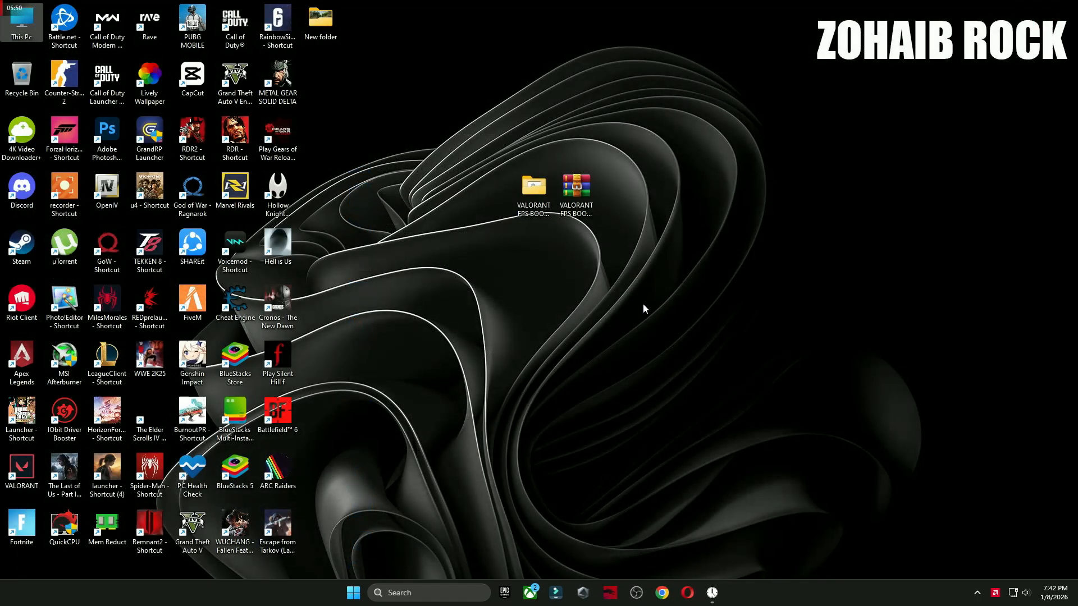
Step: Open the Start menu's power options to restart the PC
{"action": "left_click", "coordinate": [364, 591]}
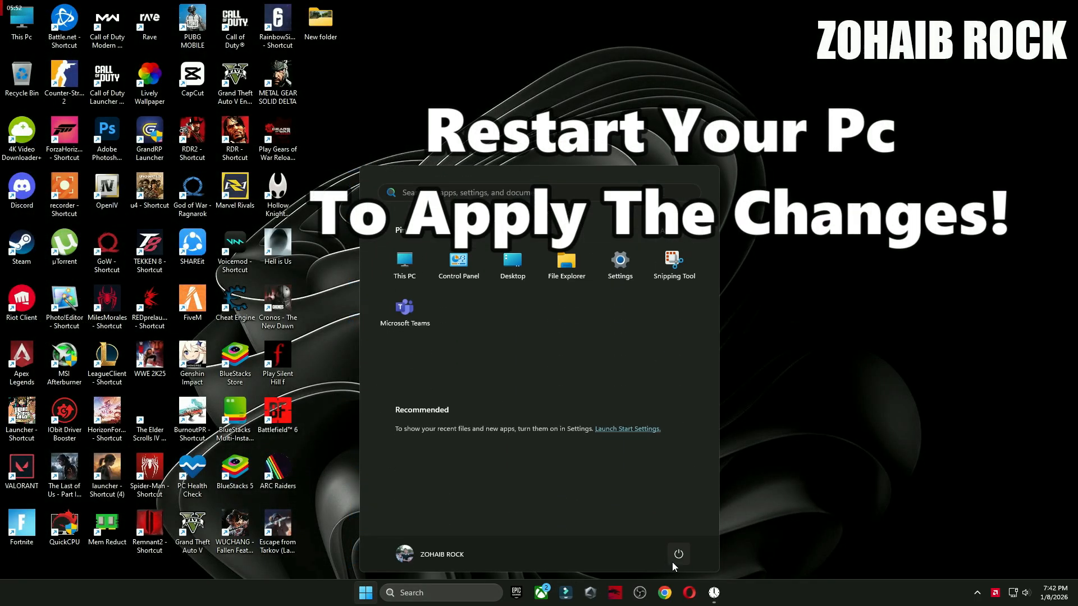
{"action": "left_click", "coordinate": [677, 554]}
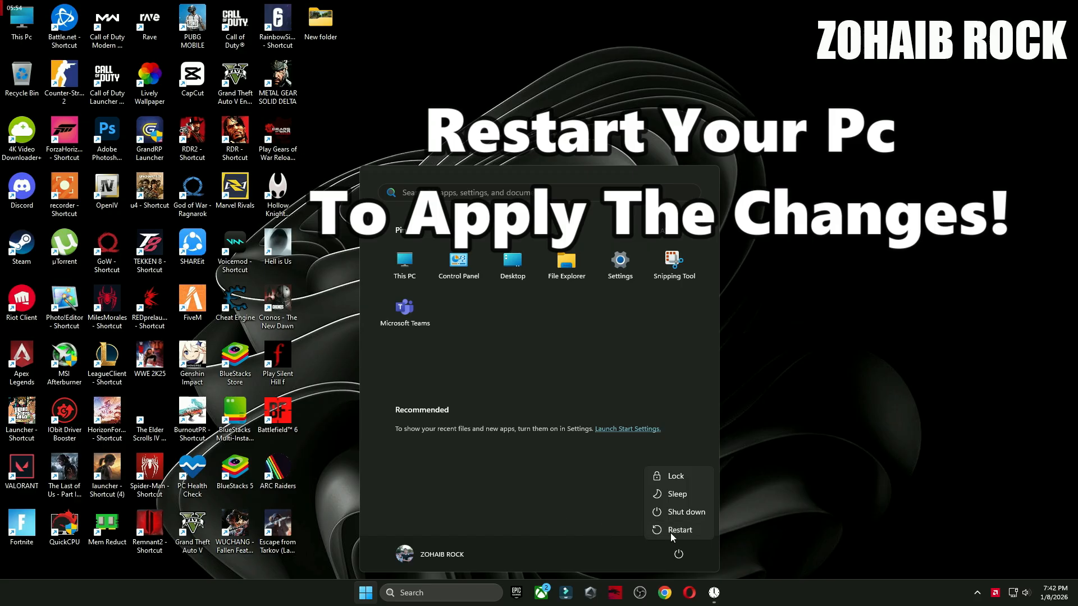